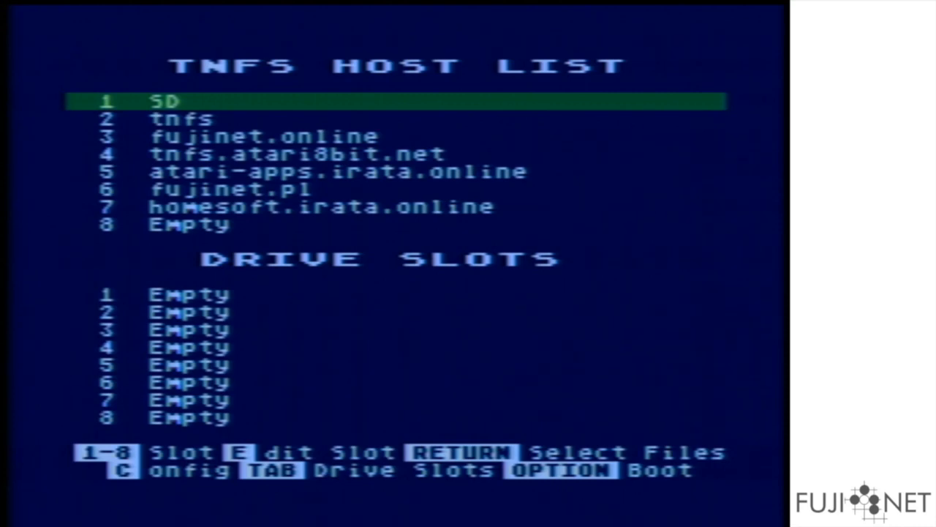
# - Boot from the FujiNet CONFIG host list into Atari BASIC at the READY prompt
pyautogui.press('down')
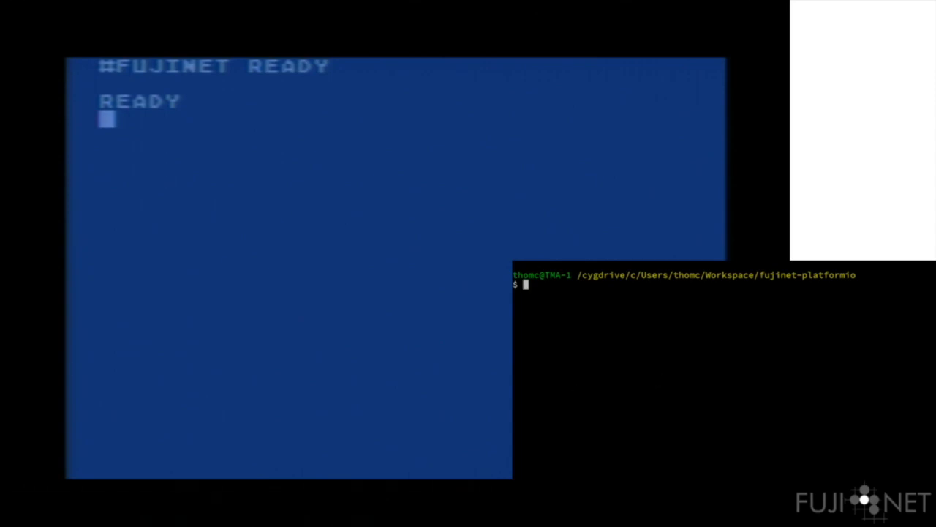
# - Start a PC listener on port 6502 and dimension A$(99) in BASIC
pyautogui.write('nc')
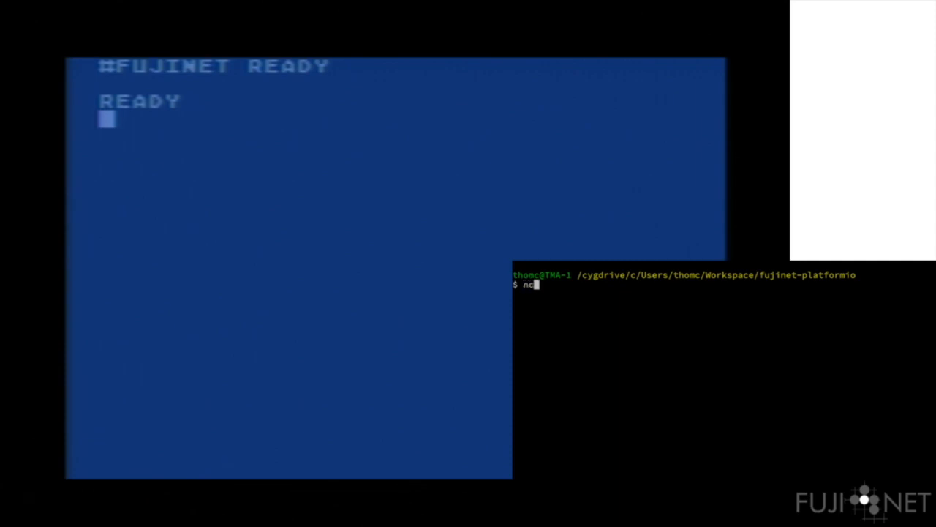
pyautogui.write('-vl 6502')
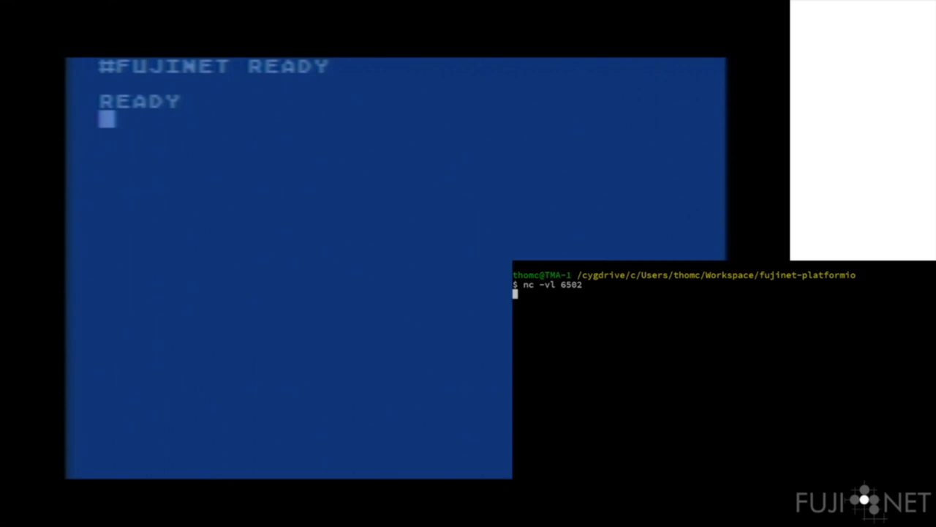
pyautogui.write('DIM')
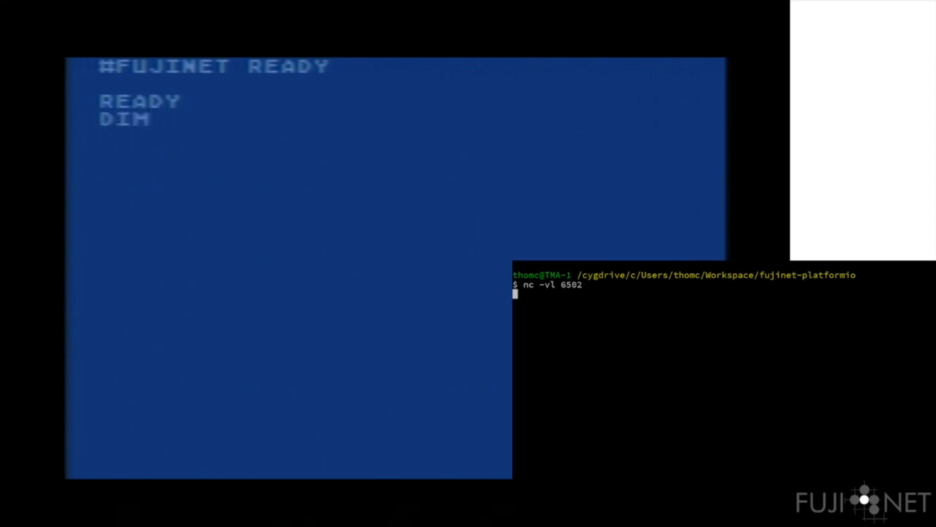
pyautogui.write('A$9')
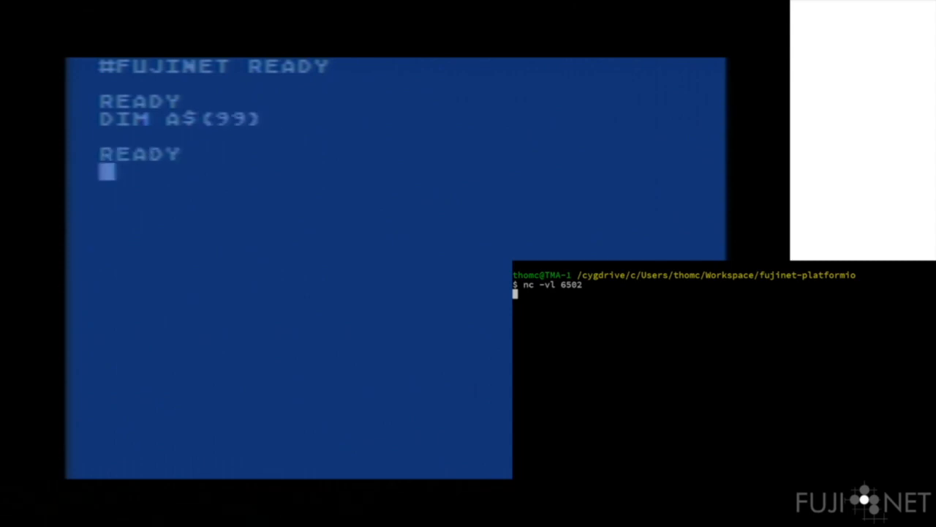
# - Enter OPEN #1,12,3,"N:TCP://TMA-1:6502/" to connect channel 1 to the PC
pyautogui.write('OPEN #1,')
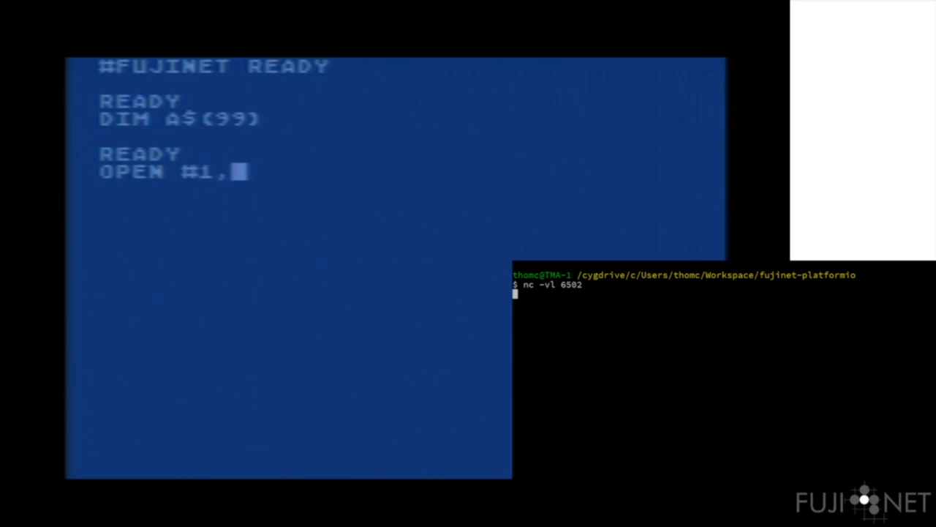
pyautogui.write('12,')
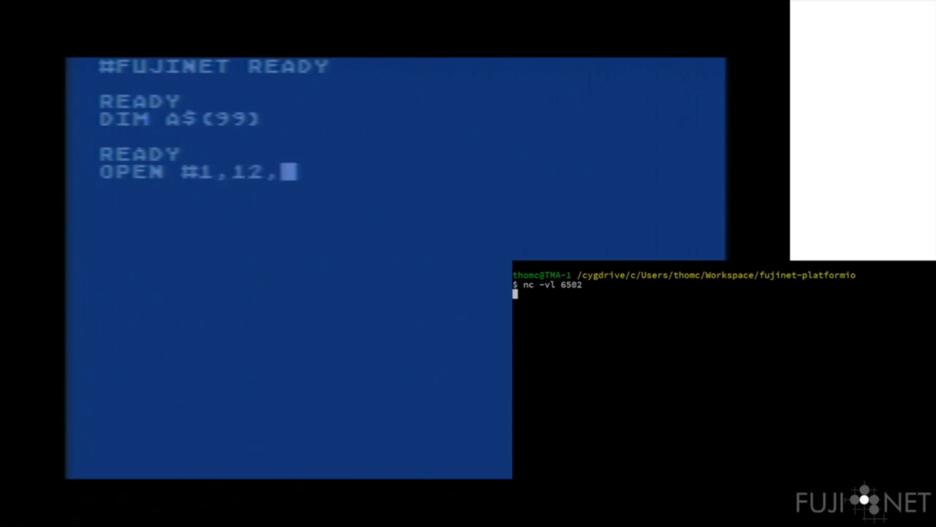
pyautogui.write('3,"N:')
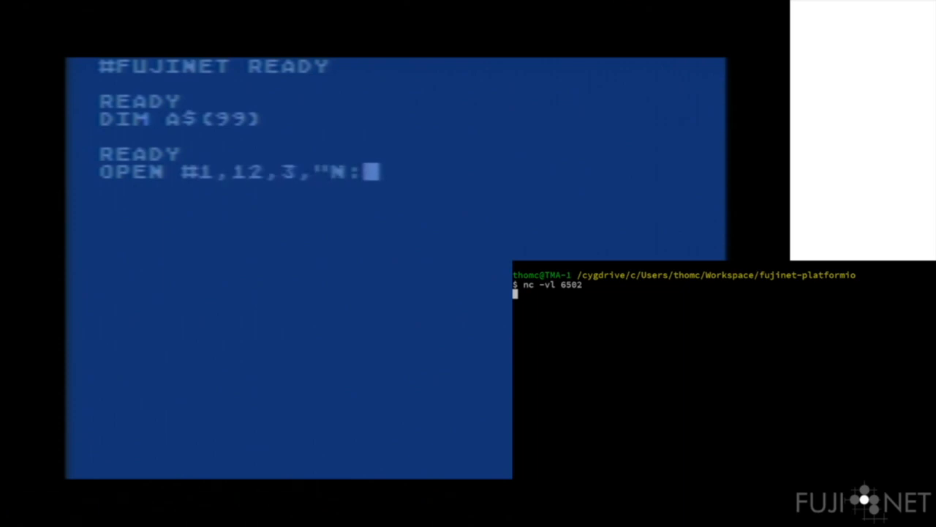
pyautogui.write('TCP:')
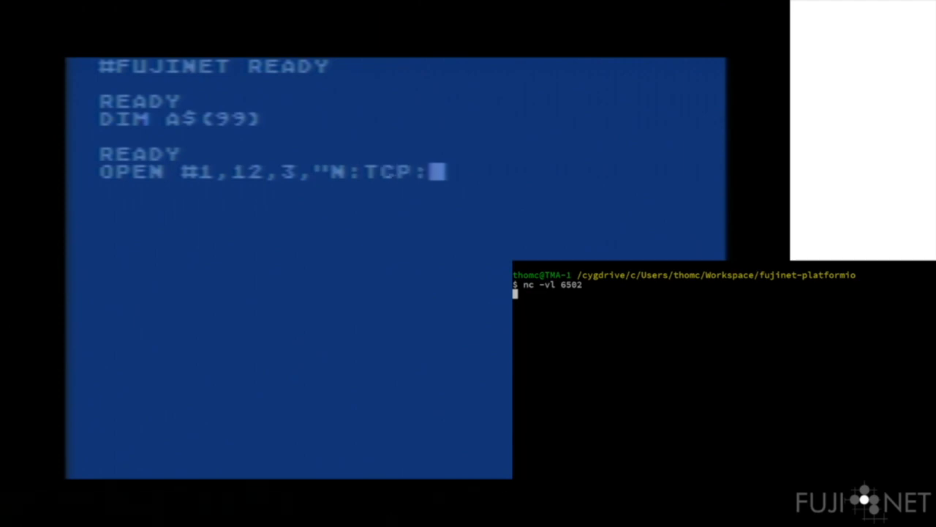
pyautogui.write('//TMA-1')
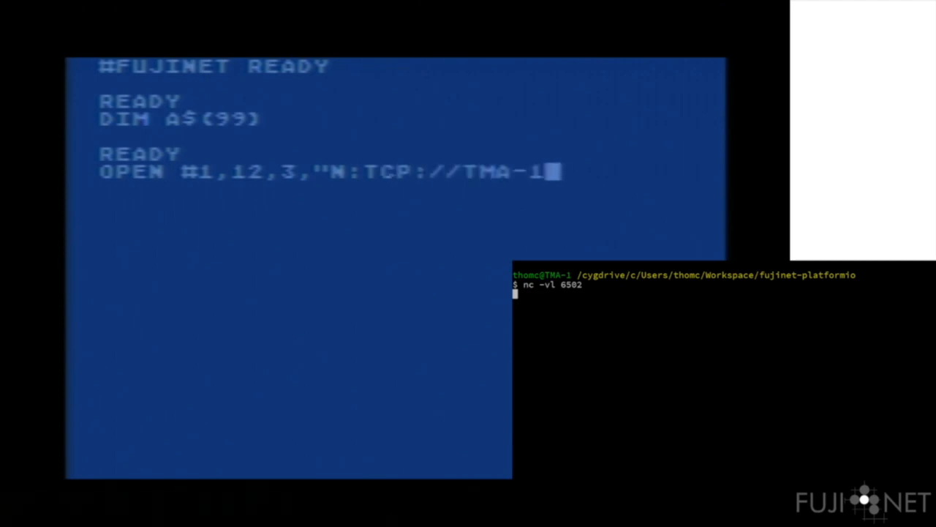
pyautogui.write(':6502/"')
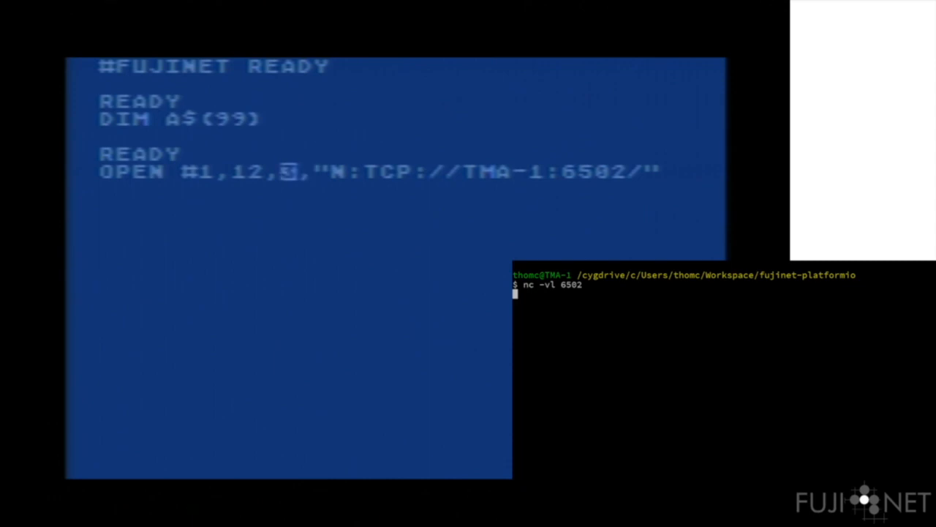
# - Change the OPEN mode value from 3 to 2 and execute it, getting READY
pyautogui.write('2')
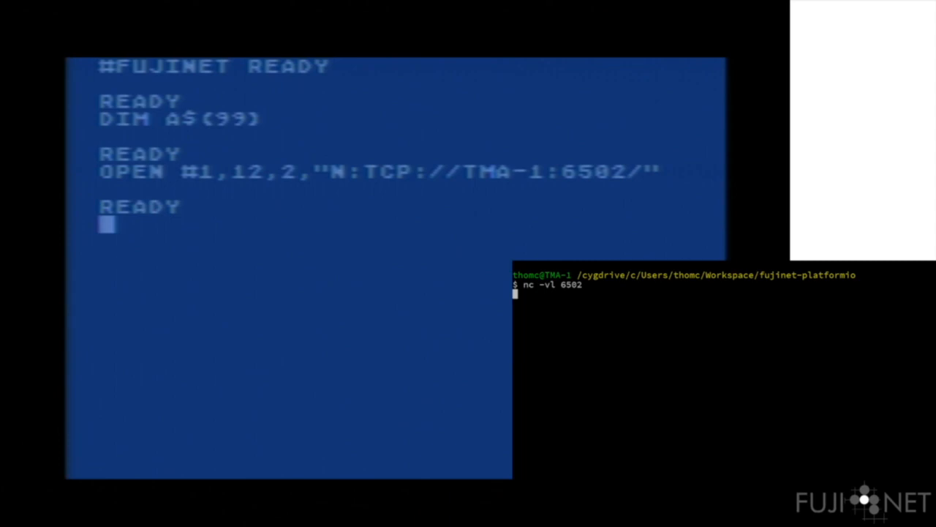
# - Send TESTING over channel 1 and reply 'Testing from the PC.' on the PC side
pyautogui.write('PRINT')
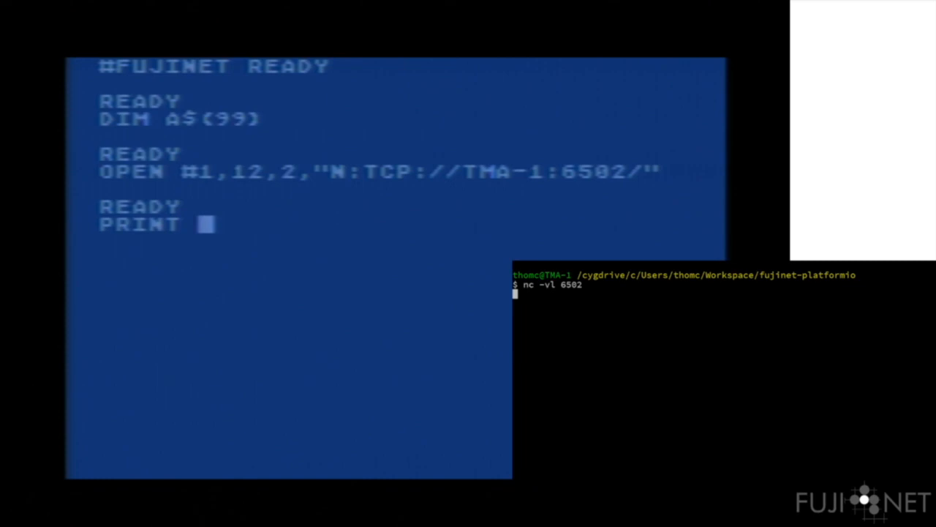
pyautogui.write('#1;"')
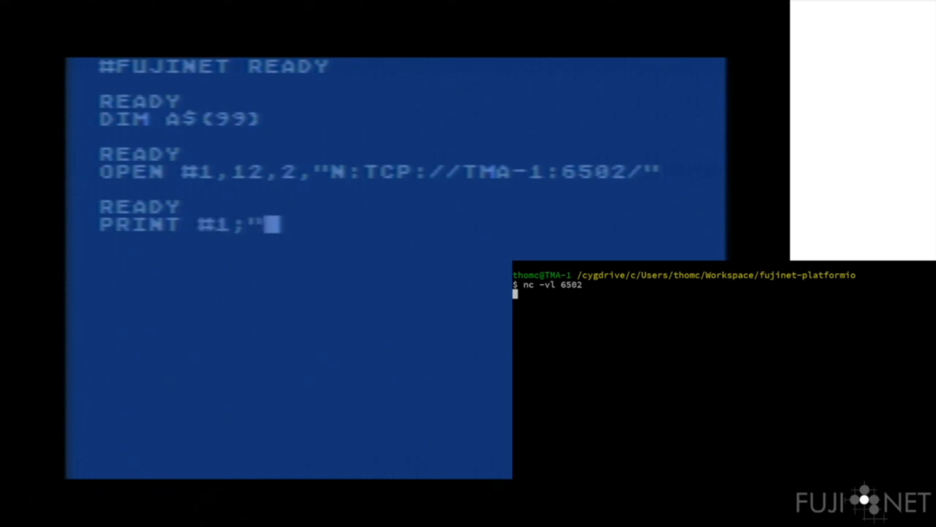
pyautogui.write('TESTING"')
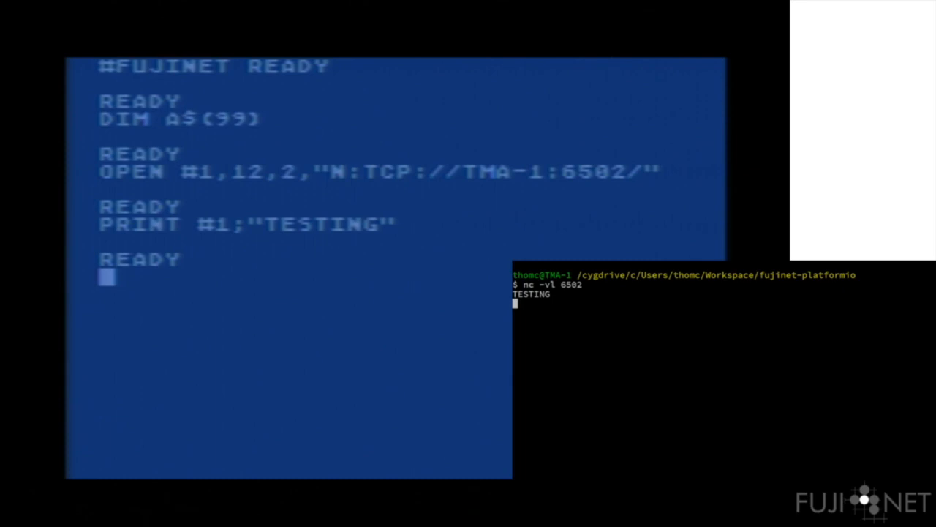
pyautogui.write('Testing from the PC.')
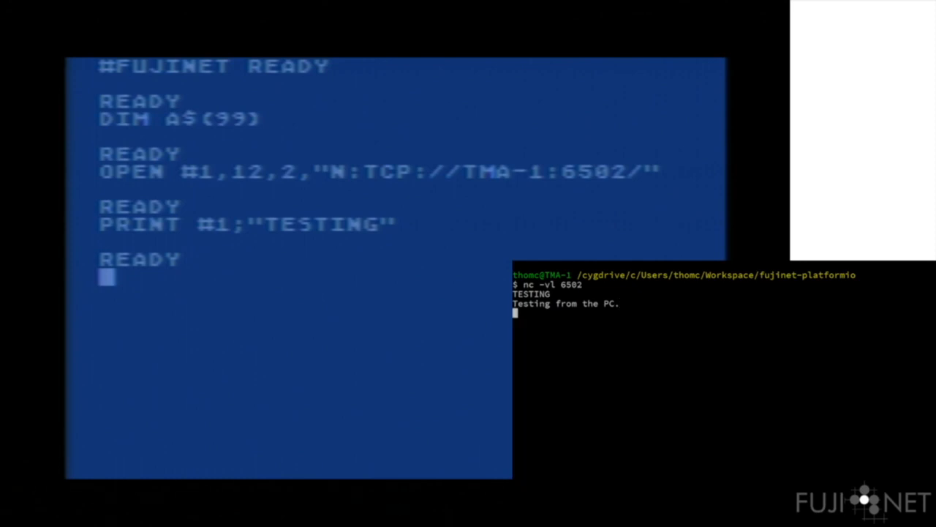
# - Read the PC's reply into A$ with INPUT #1, display it, and CLOSE #1
pyautogui.write('INPUT #1,A$')
pyautogui.write('? A$')
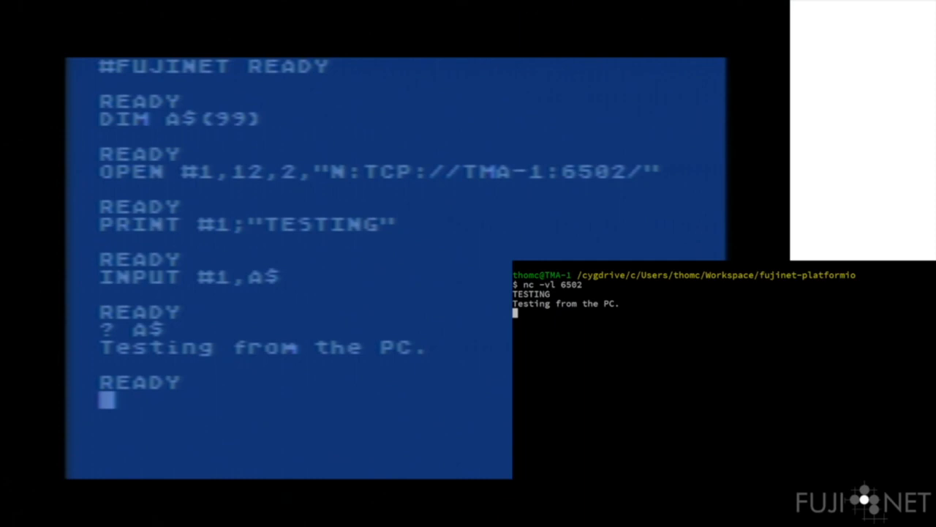
pyautogui.write('CLOSE #1')
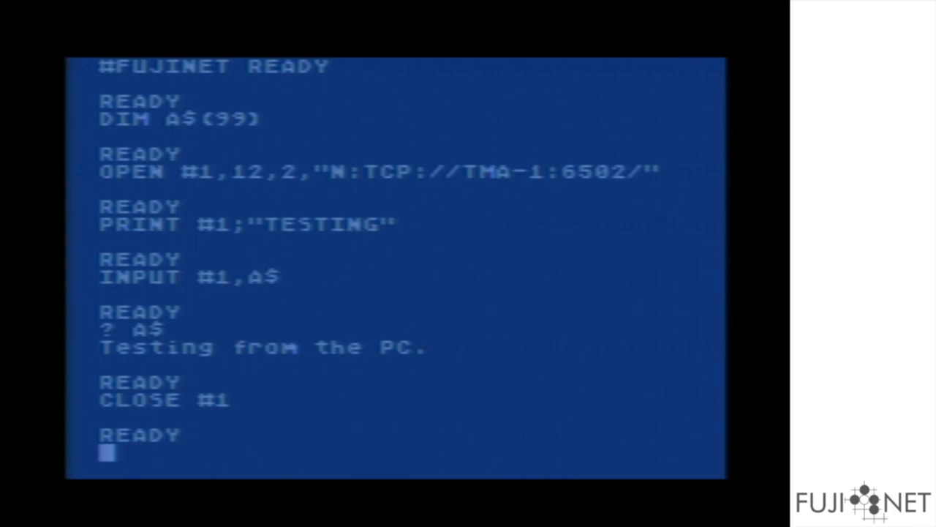
# - After NEW, begin line 100 with OPEN #1,12,3,"N:TCP://BBS.FOZZTEXX.NET/"
pyautogui.write('NEW')
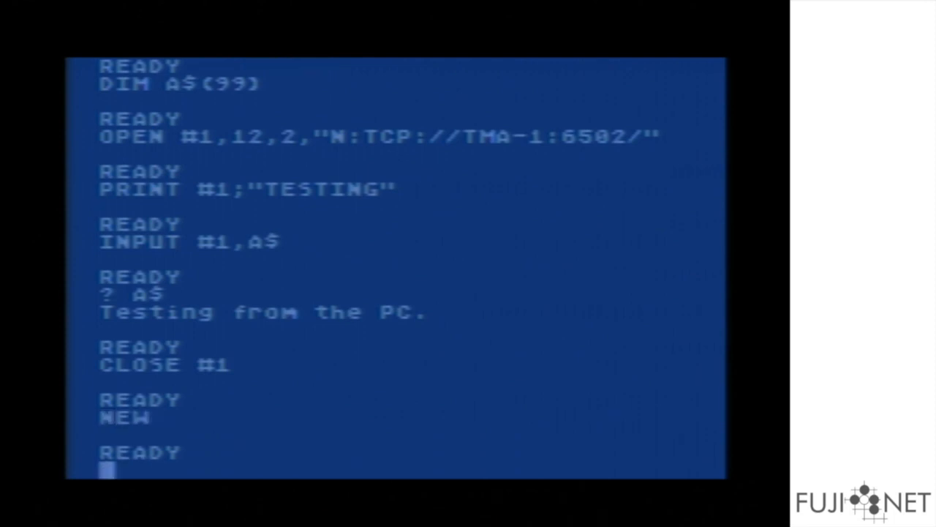
pyautogui.write('100')
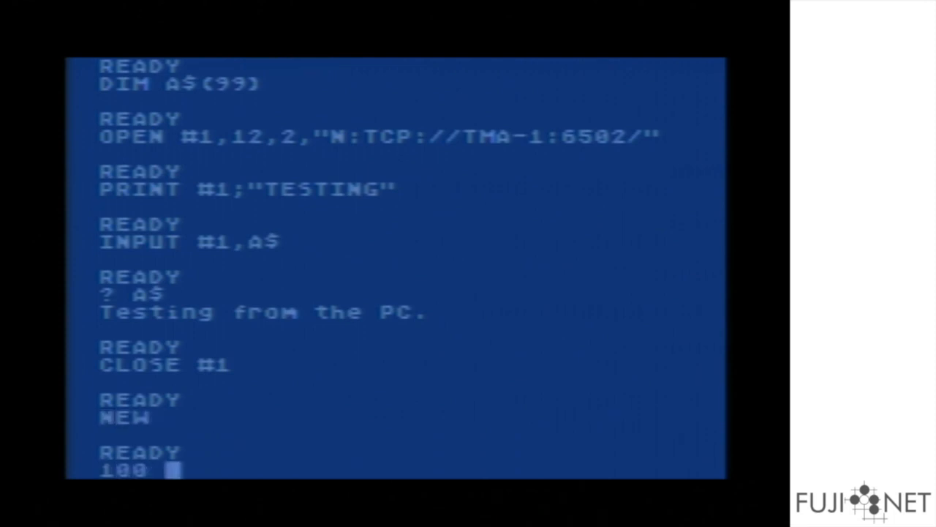
pyautogui.write('OPEN #1,')
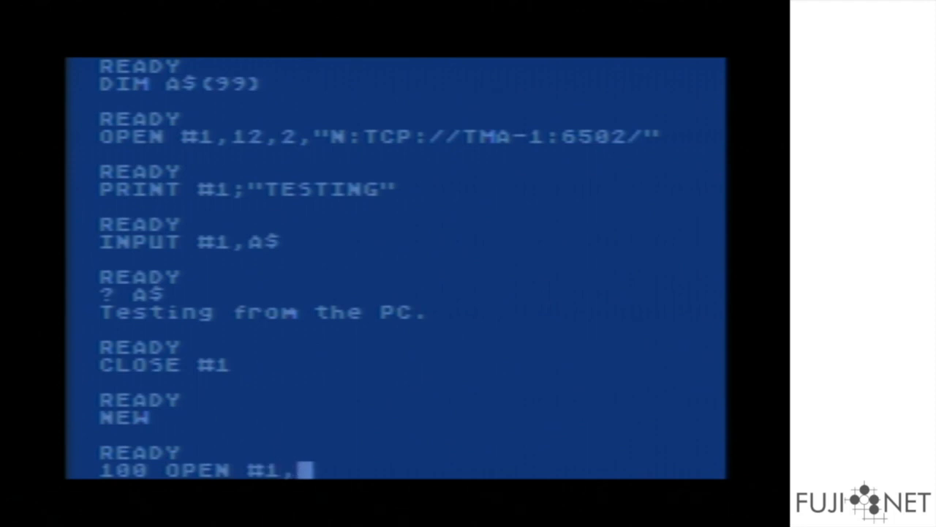
pyautogui.write('12,3,')
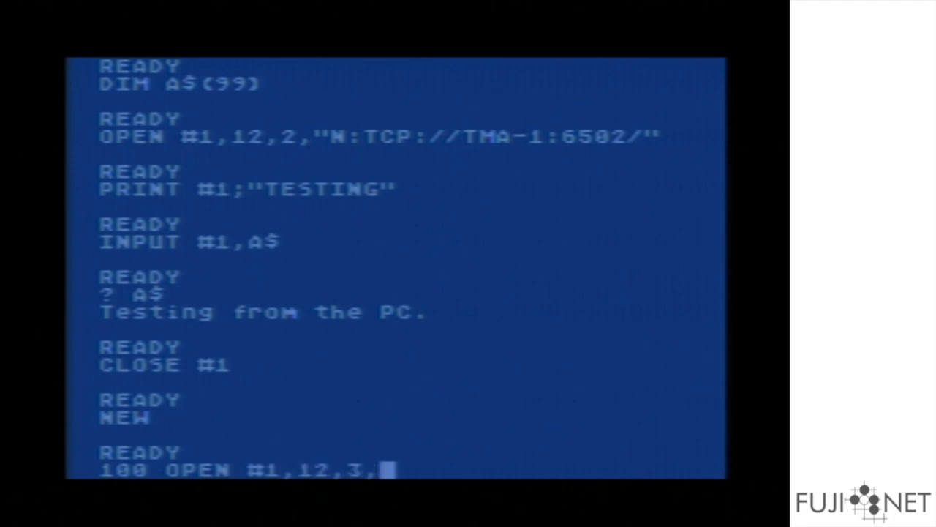
pyautogui.write('"N:TCP')
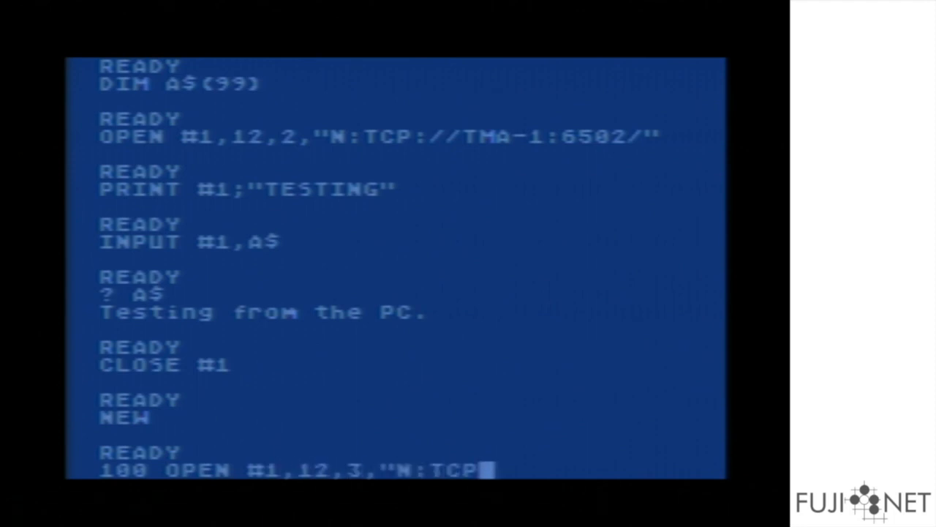
pyautogui.write('://BBS.FOZZ')
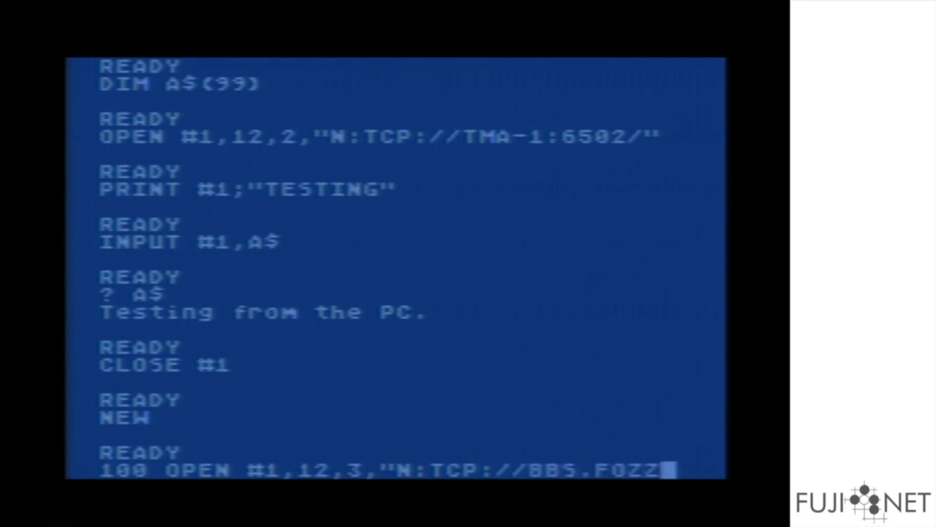
pyautogui.write('TEXX.N')
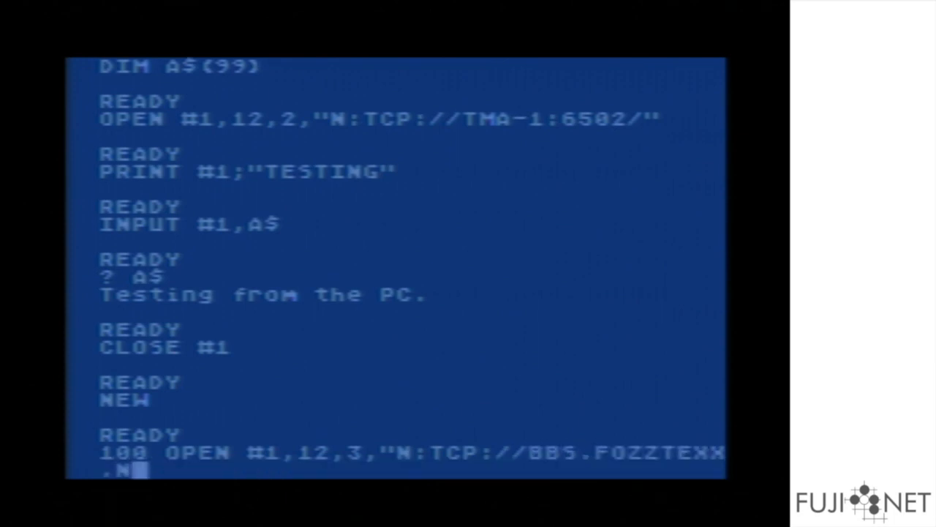
pyautogui.write('ET/":')
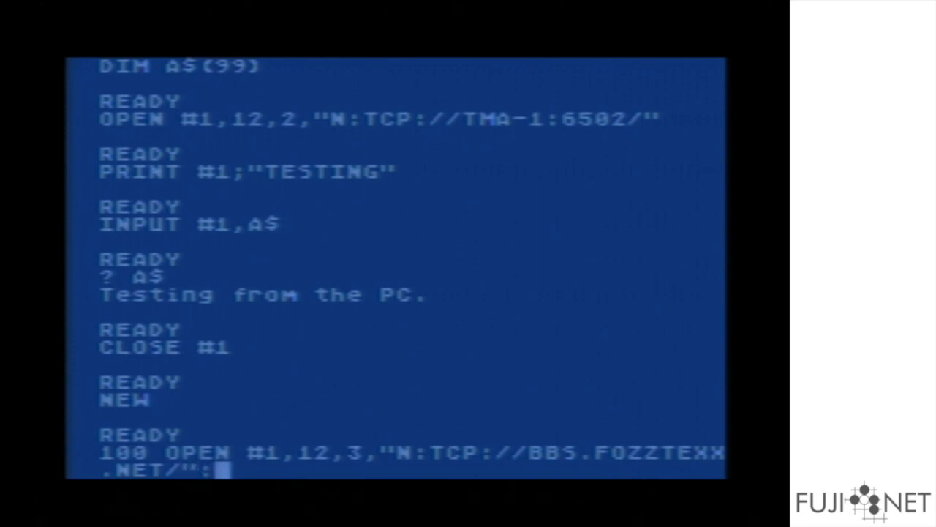
# - Append :OPEN #2,4,0,"K:" to line 100 for keyboard input and store it
pyautogui.write('OPEN')
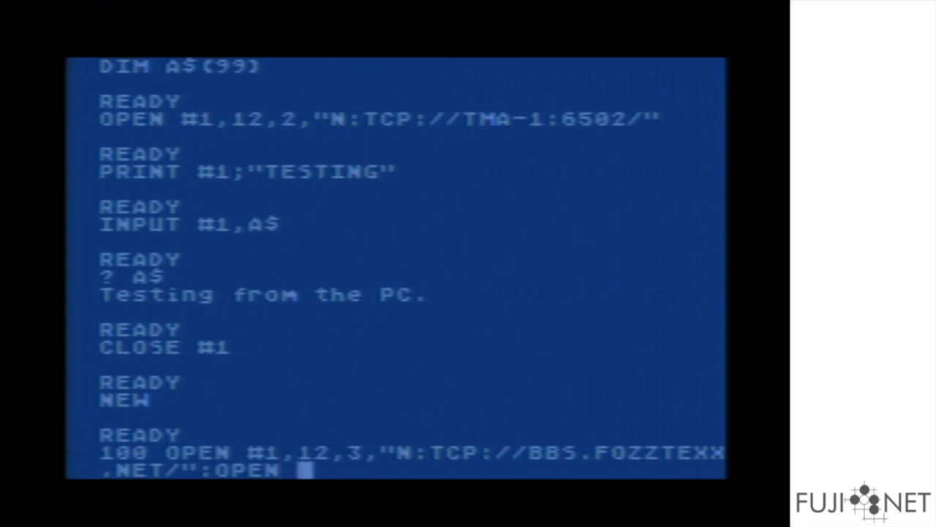
pyautogui.write('#2,4,0')
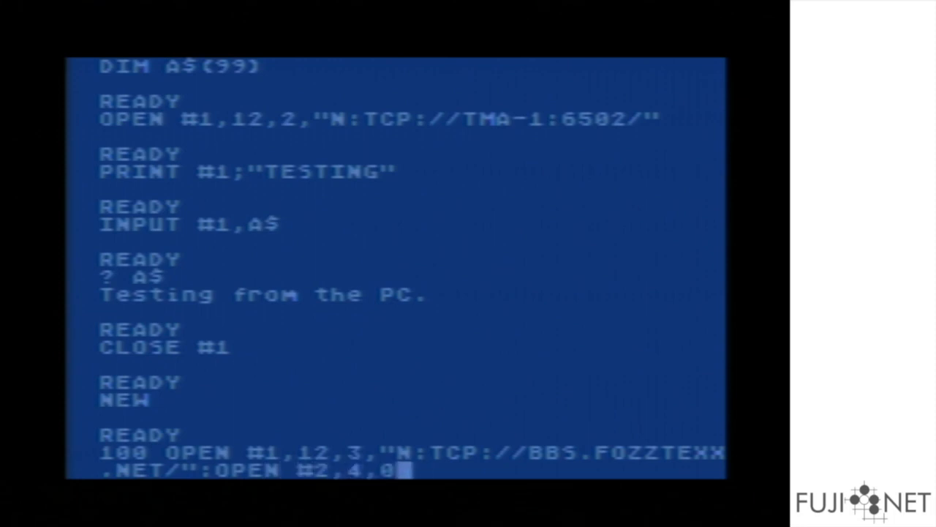
pyautogui.write('"K:"')
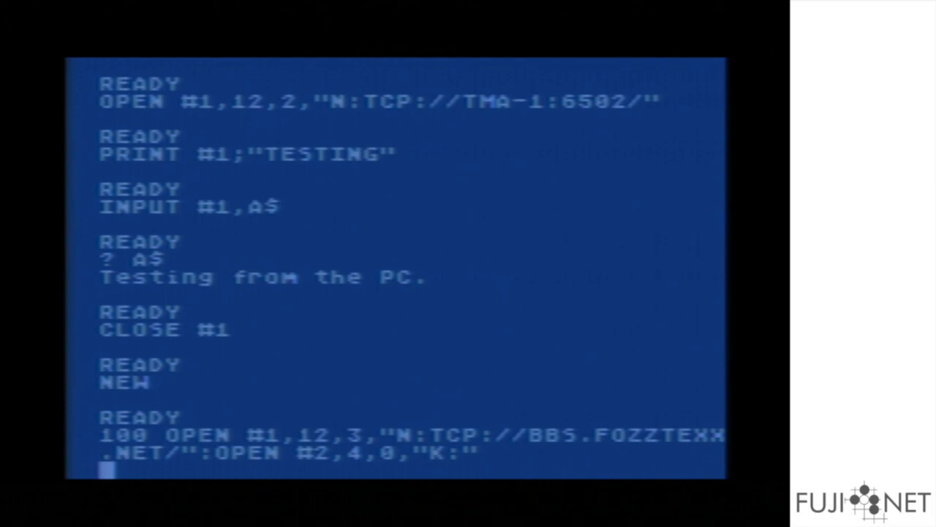
# - Enter line 101 TRAP 140 and line 110 sending keypresses from K: to channel 1 via XIO 15
pyautogui.write('101 TRAP 140')
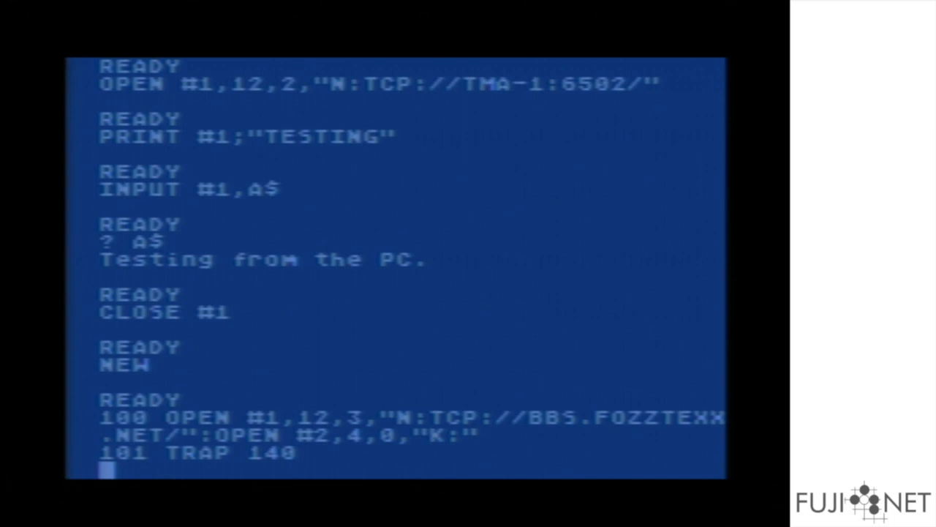
pyautogui.write('110 IF')
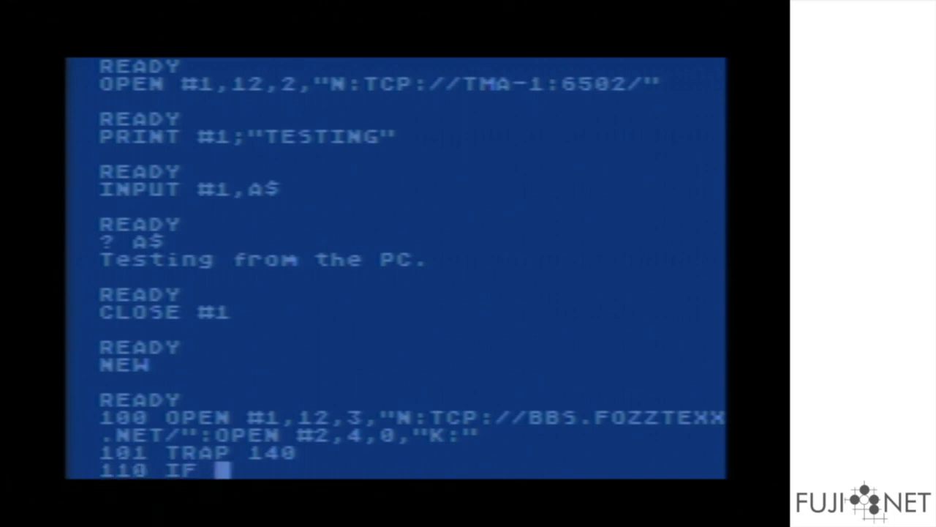
pyautogui.write('PEEK(')
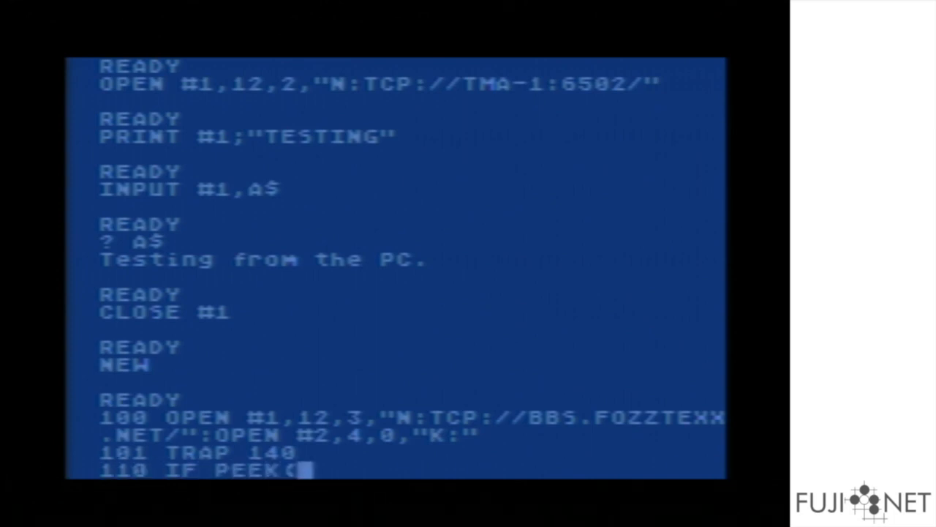
pyautogui.write('764)<>255 THEN GET #2,K:PUT #1')
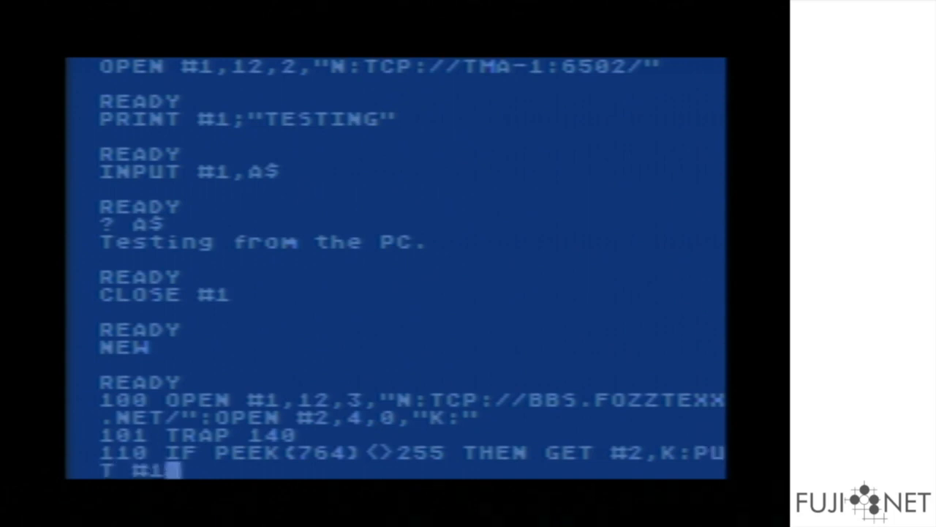
pyautogui.write(',K:')
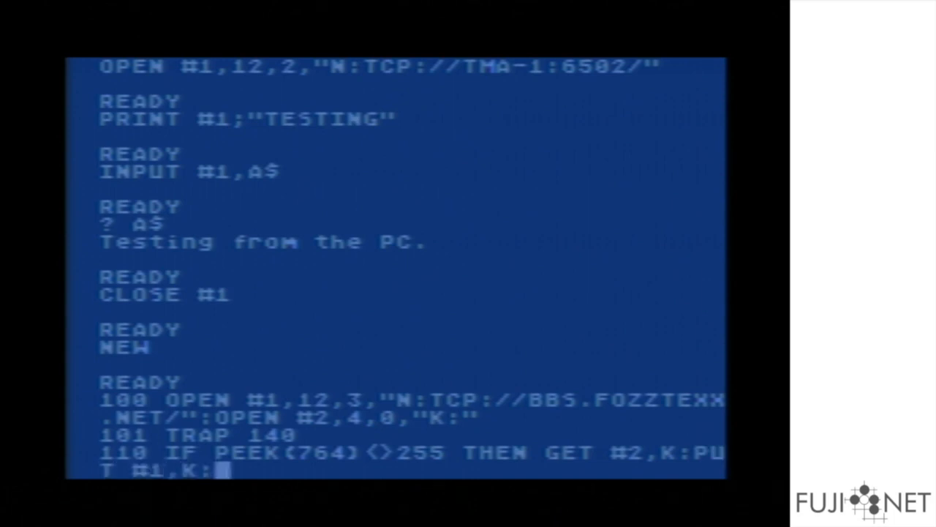
pyautogui.write('XIO')
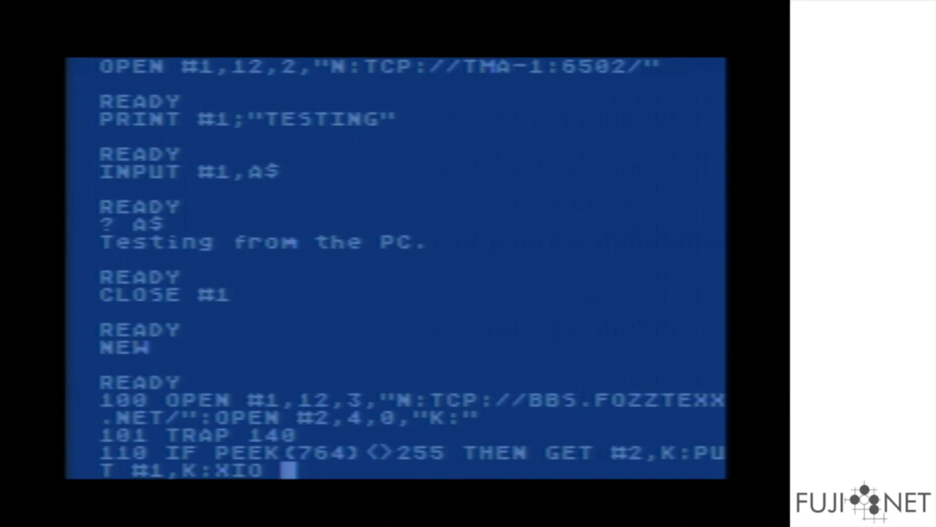
pyautogui.write('15,')
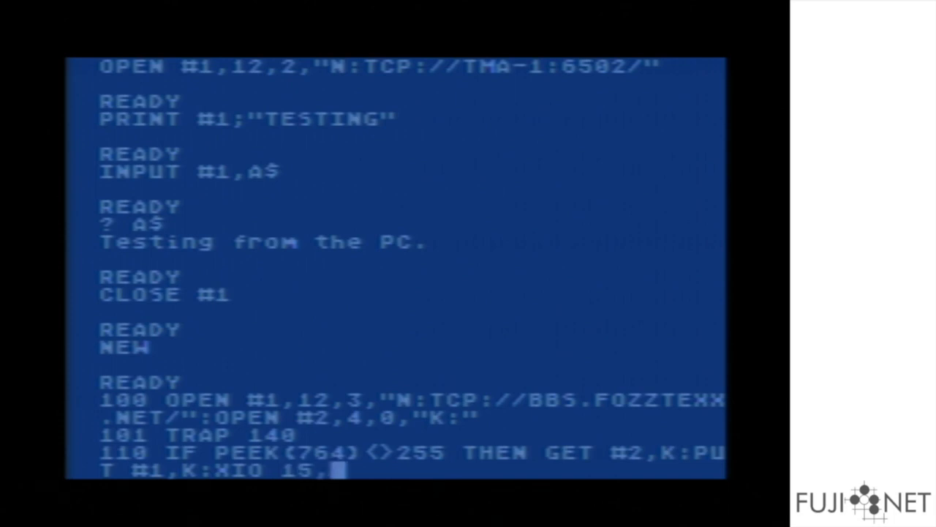
pyautogui.write('#1,12,3,')
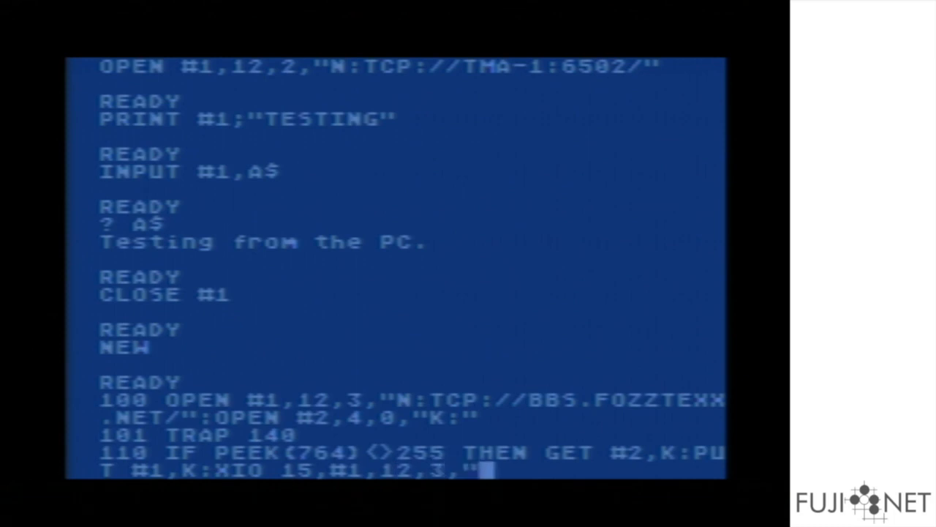
pyautogui.write('N:')
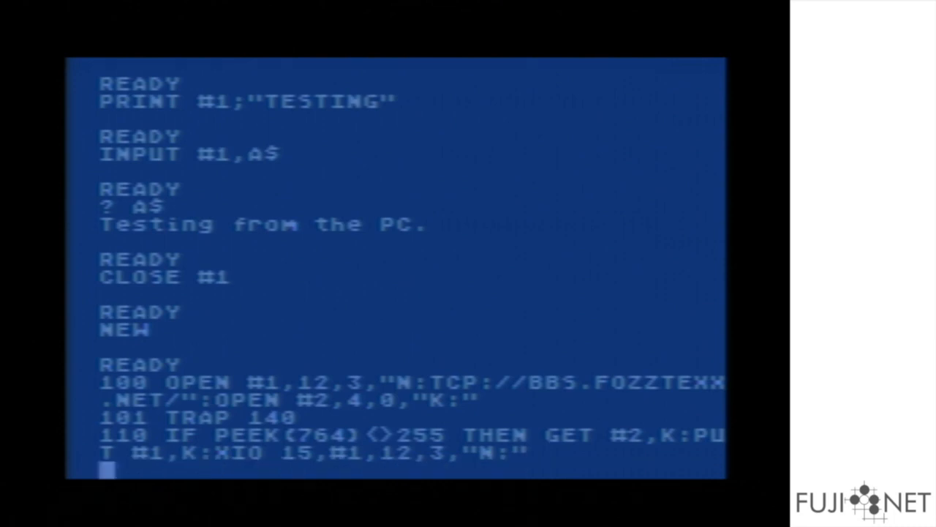
# - Enter line 120: STATUS #1, compute bytes waiting BW from PEEK(746/747), loop to 110 if zero
pyautogui.write('120 STATUS #1,A:')
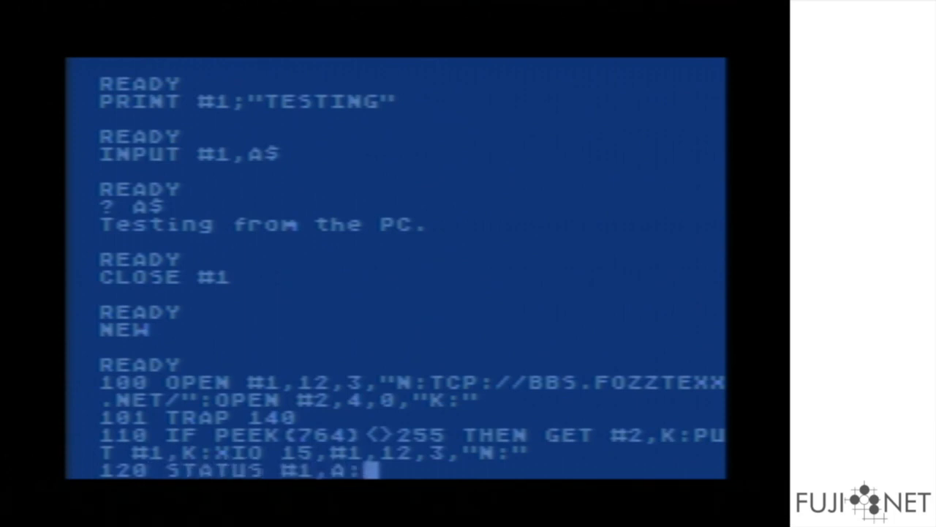
pyautogui.write('B')
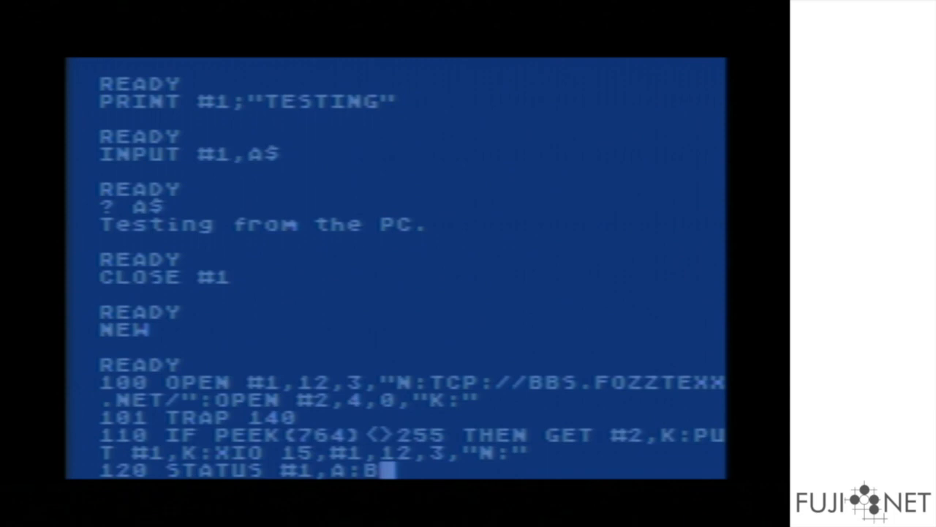
pyautogui.write('W=')
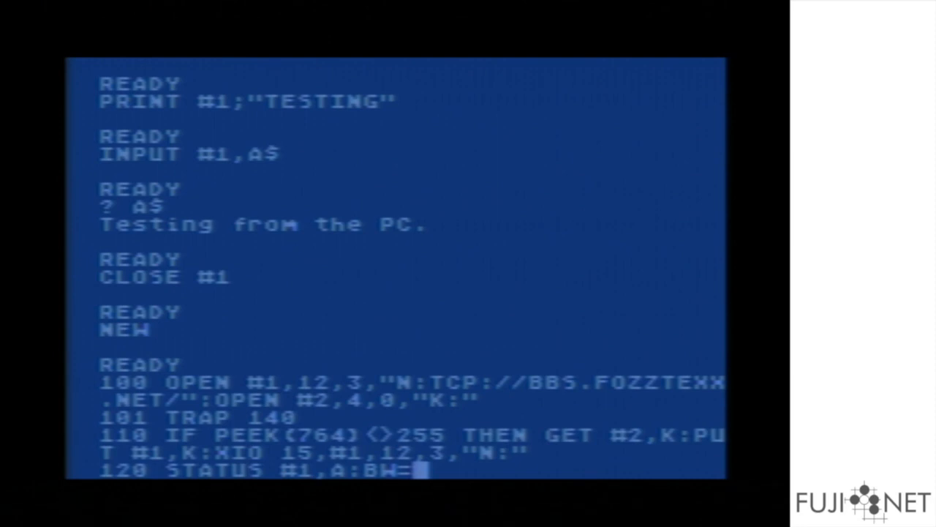
pyautogui.write('PEEK(7')
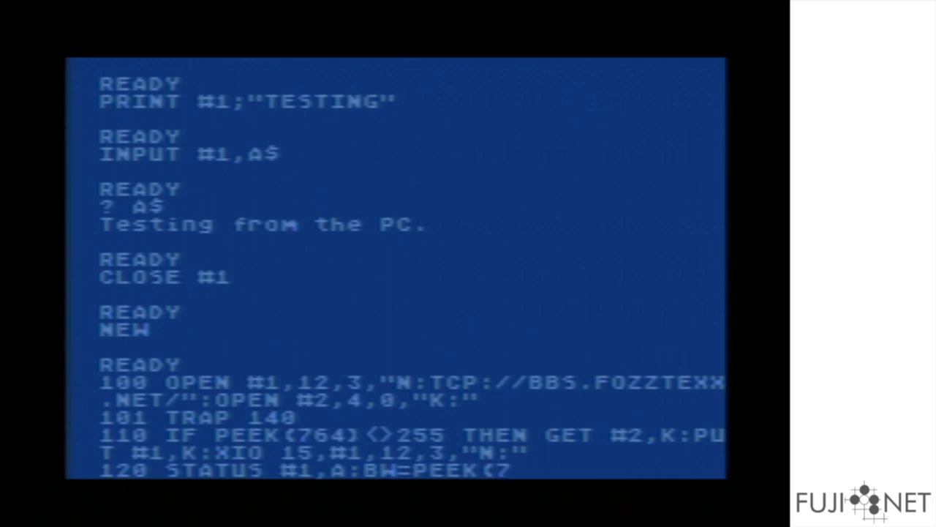
pyautogui.write('47)')
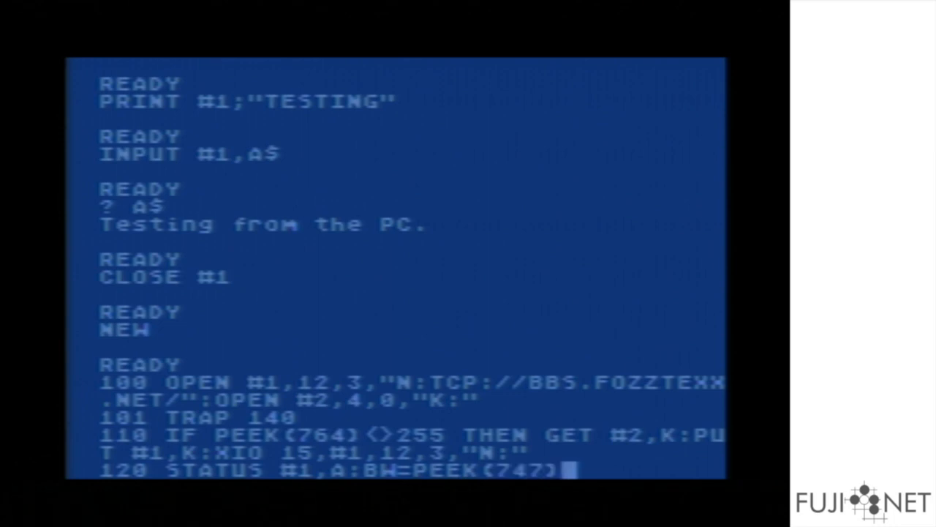
pyautogui.write('*256+PEEK(746')
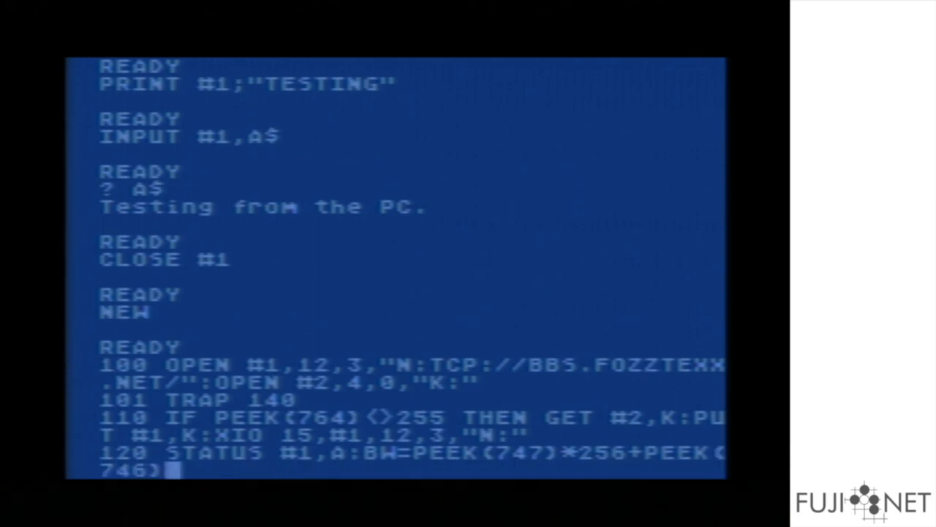
pyautogui.write(':IF B')
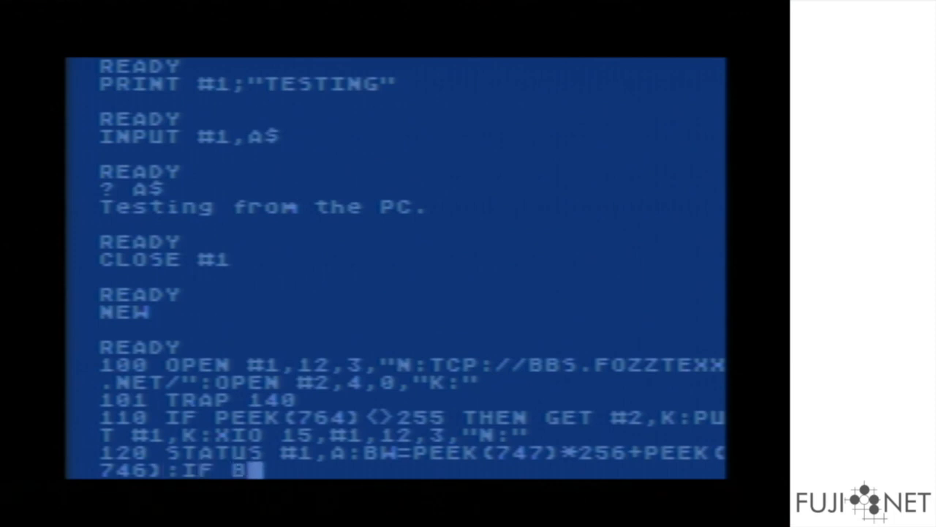
pyautogui.write('W=0')
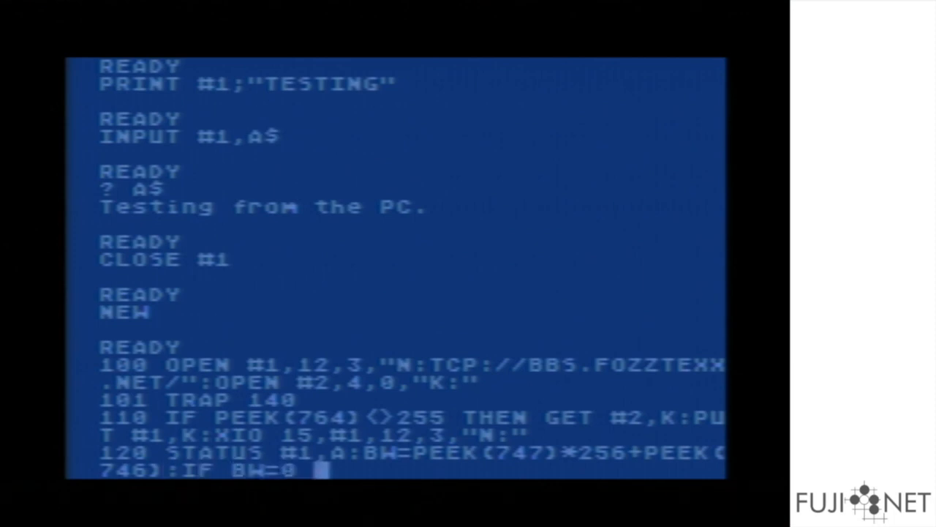
pyautogui.write('THEN 11')
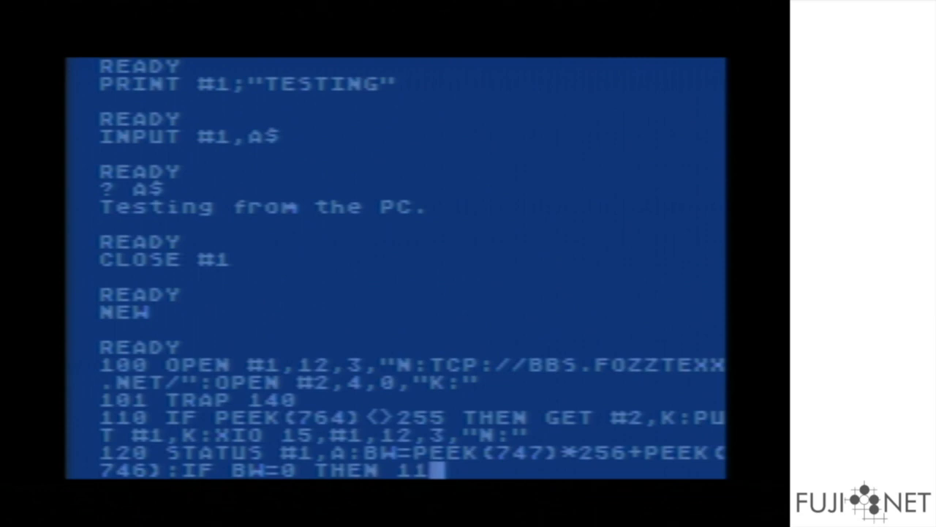
pyautogui.write('0')
pyautogui.write('130')
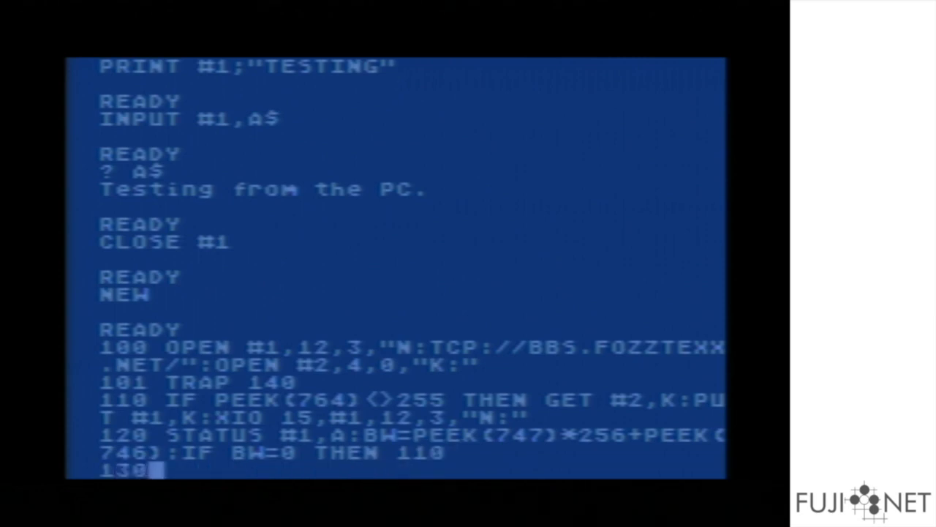
# - Enter line 130 GET/PUT receive loop with GOTO 110 and line 140 CLOSE #1:? "DISCONNECTED.":END
pyautogui.write('FOR M')
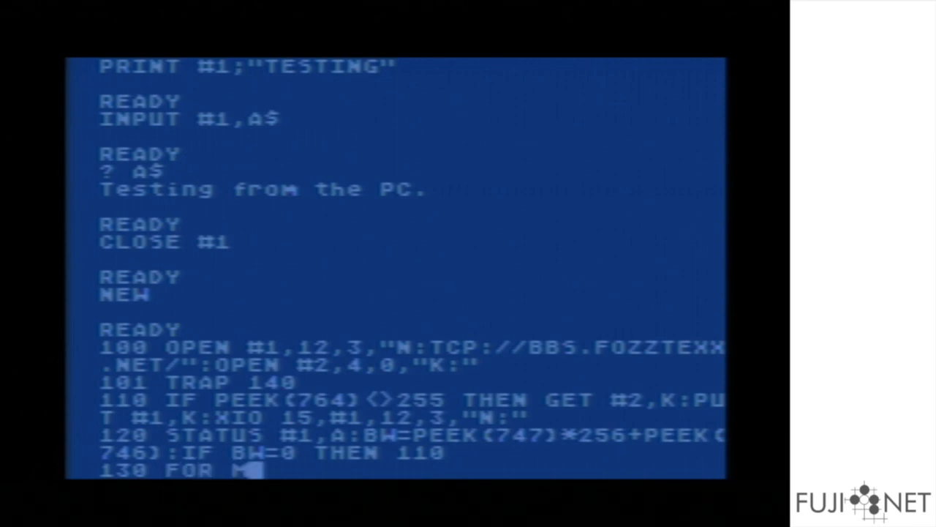
pyautogui.write('=1 TO BW:')
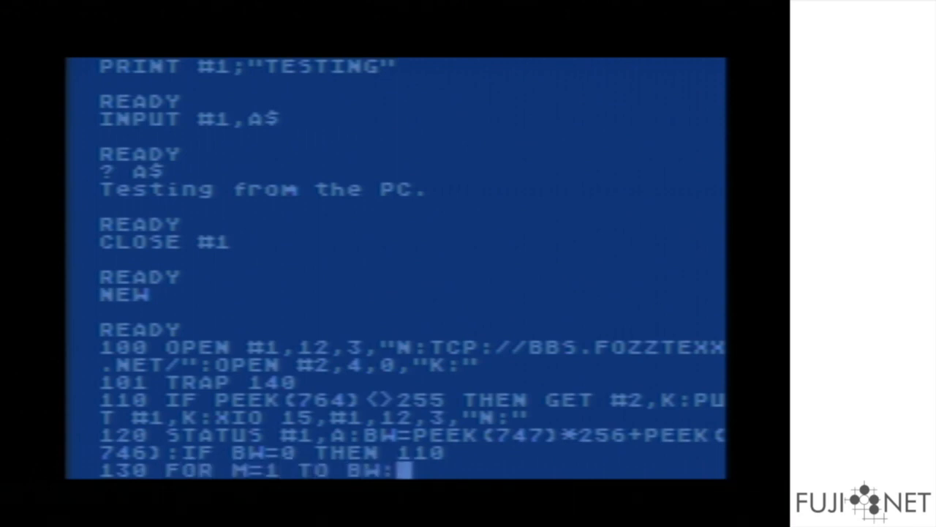
pyautogui.write('GET #1,C:')
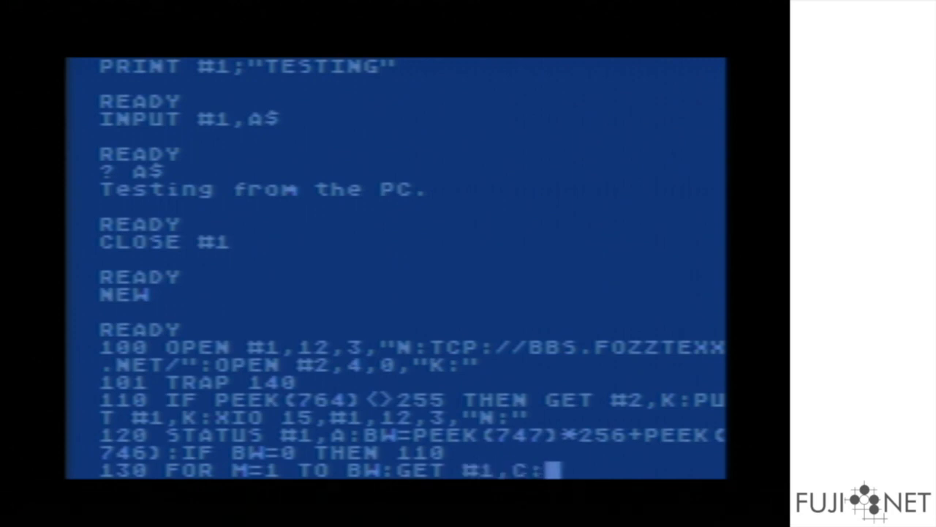
pyautogui.write('PUT')
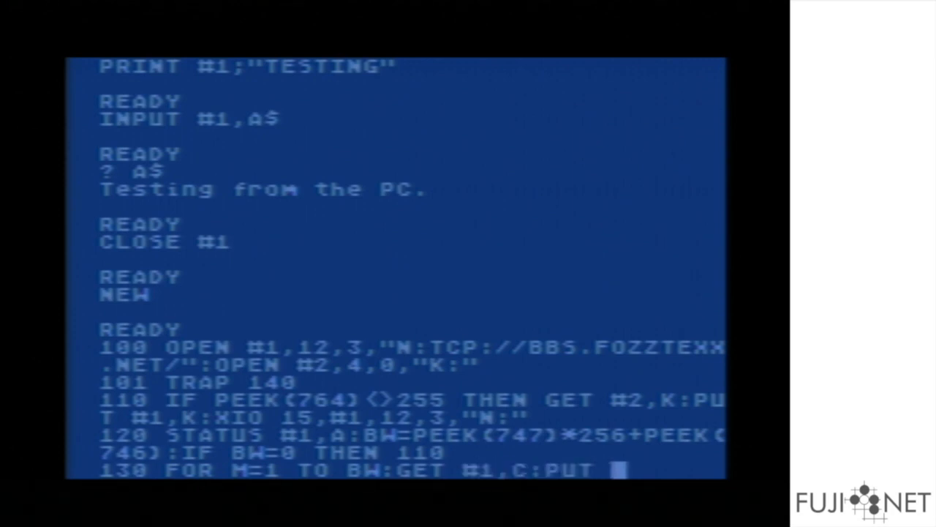
pyautogui.write('#16,C:NEXT M:')
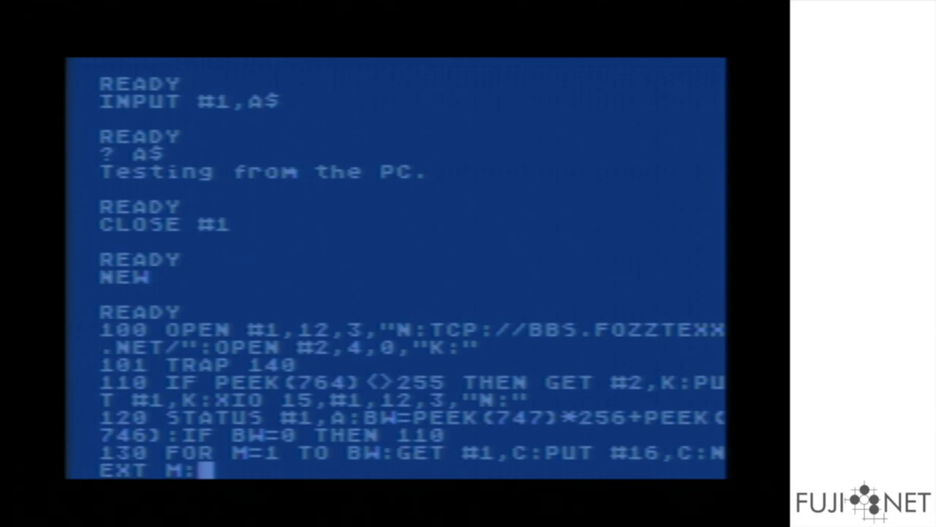
pyautogui.write('GOTO 110')
pyautogui.write('140 CLOSE #1:? "')
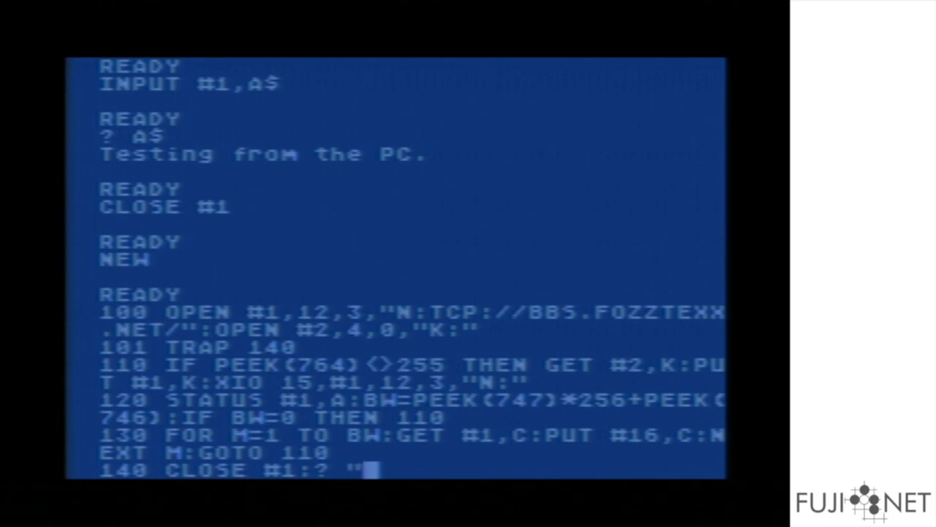
pyautogui.write('DISCONNECTED.":END')
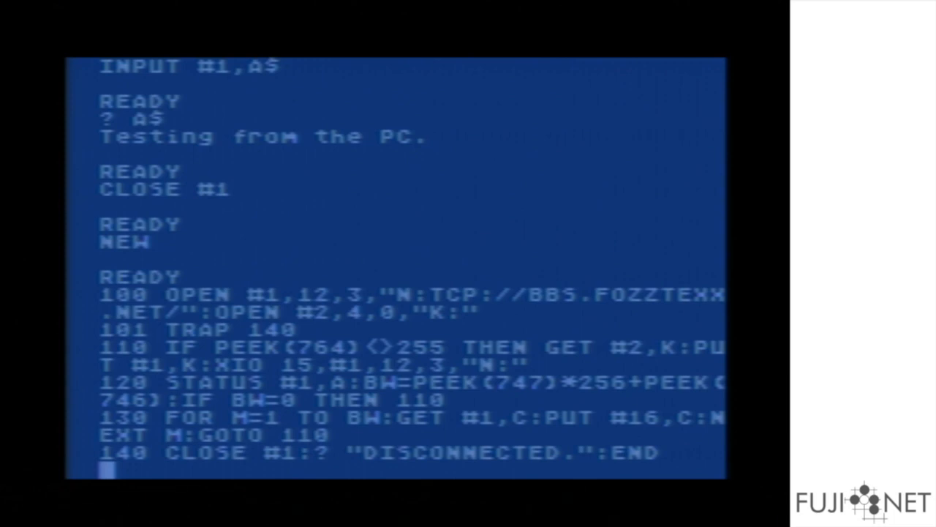
# - RUN the terminal program and log in to the Level 29 BBS as VISITOR, reaching the main menu
pyautogui.write('RUN')
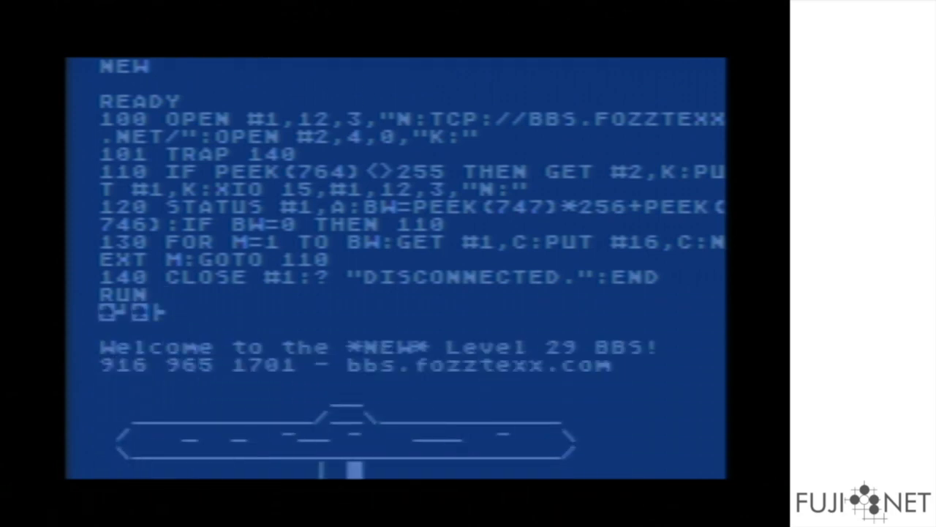
pyautogui.scroll(-3)
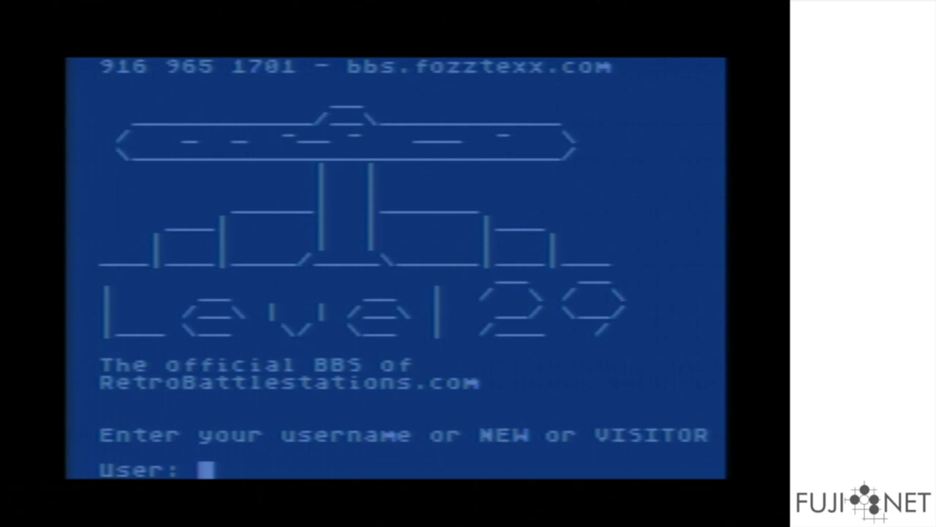
pyautogui.write('VISITOR')
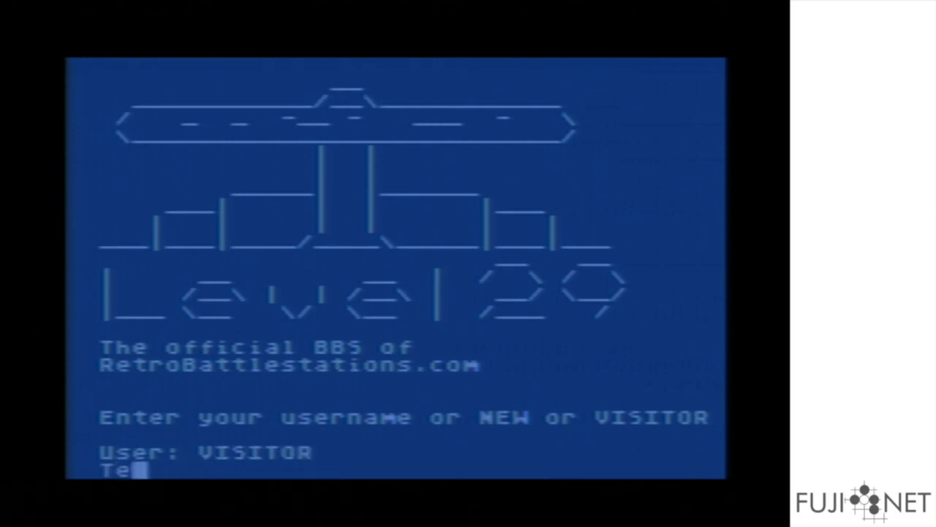
pyautogui.press('enter')
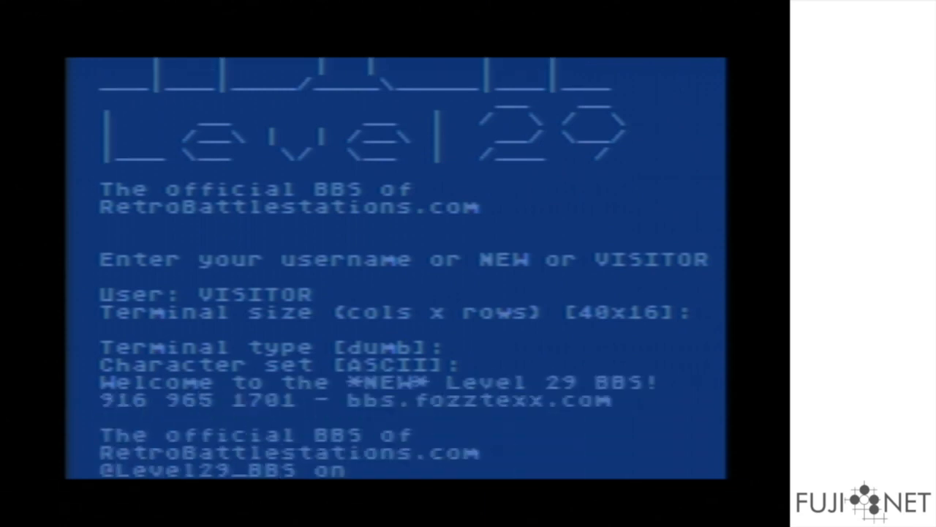
pyautogui.scroll(-3)
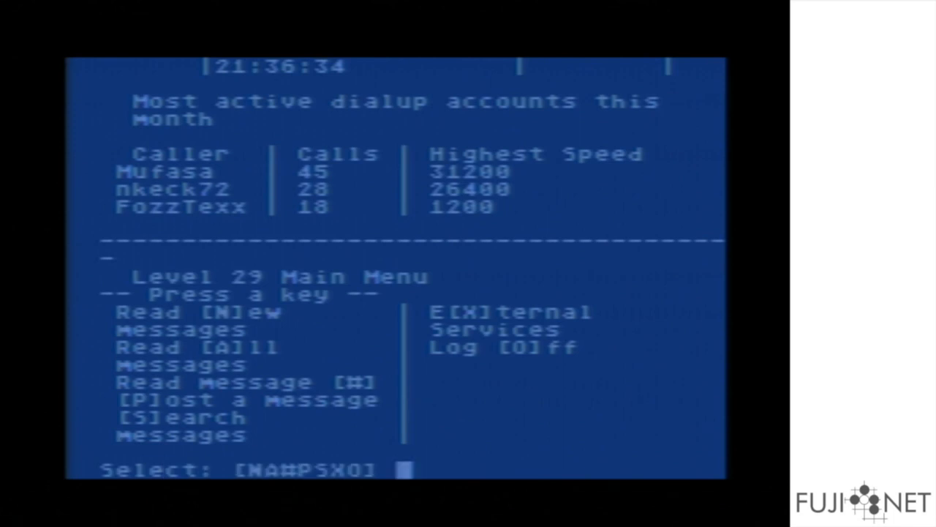
# - Log off the BBS with O then Y, close channel 1, and begin listing the program
pyautogui.write('O')
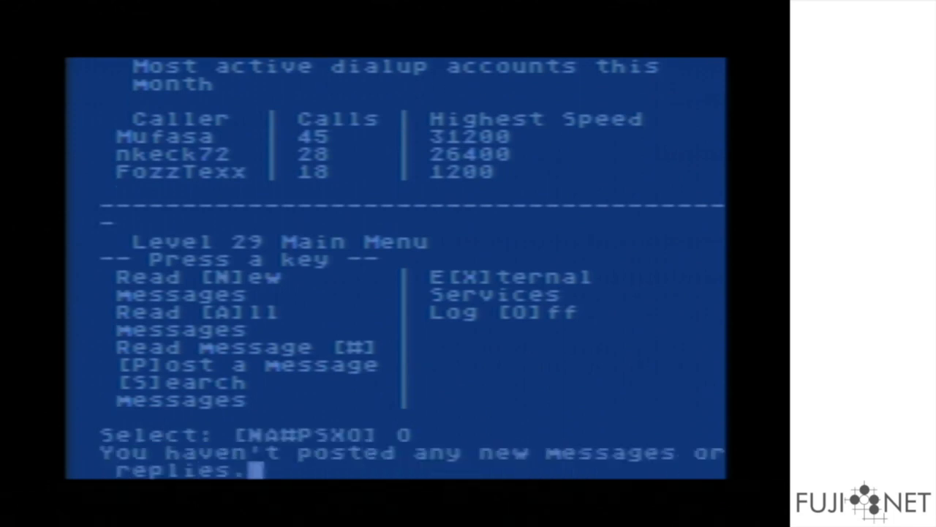
pyautogui.write('Y]/n) Y')
pyautogui.write('CLOSE #1')
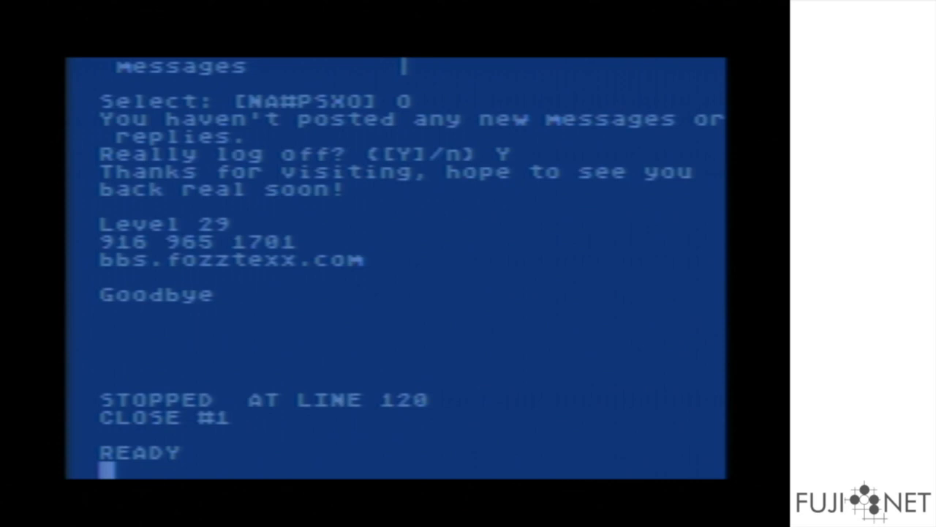
pyautogui.write('LIST')
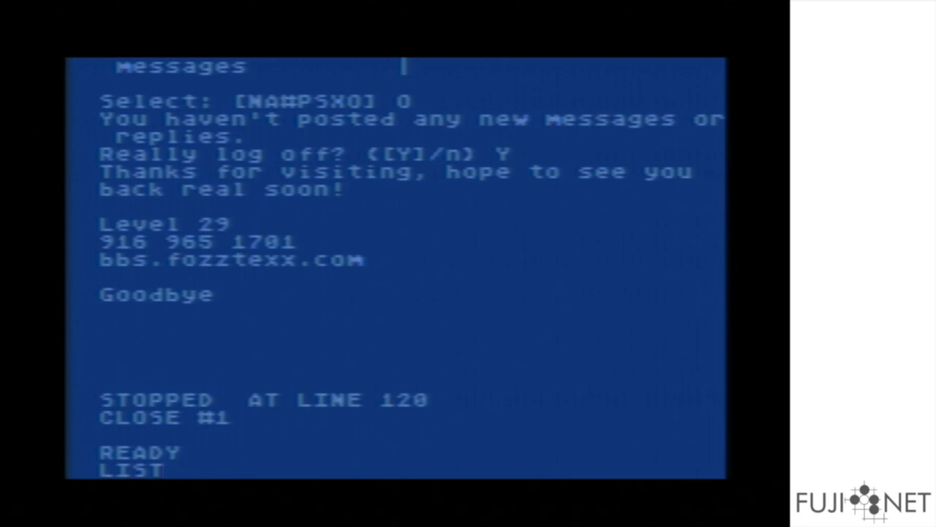
pyautogui.press('Return')
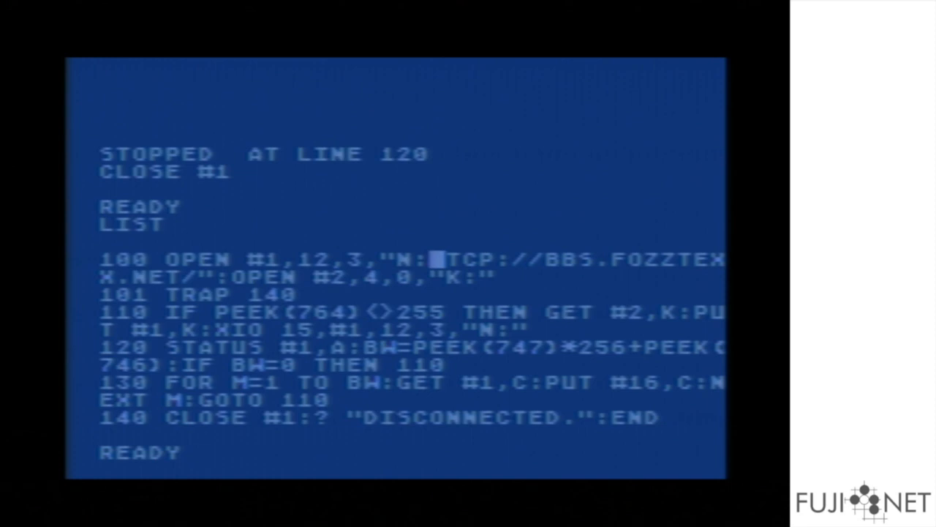
pyautogui.write('HTT')
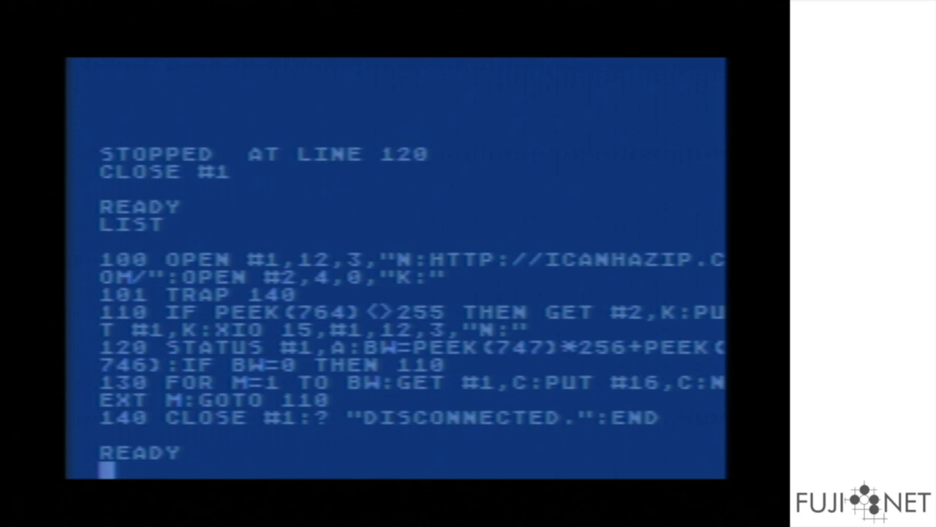
pyautogui.write('RUN')
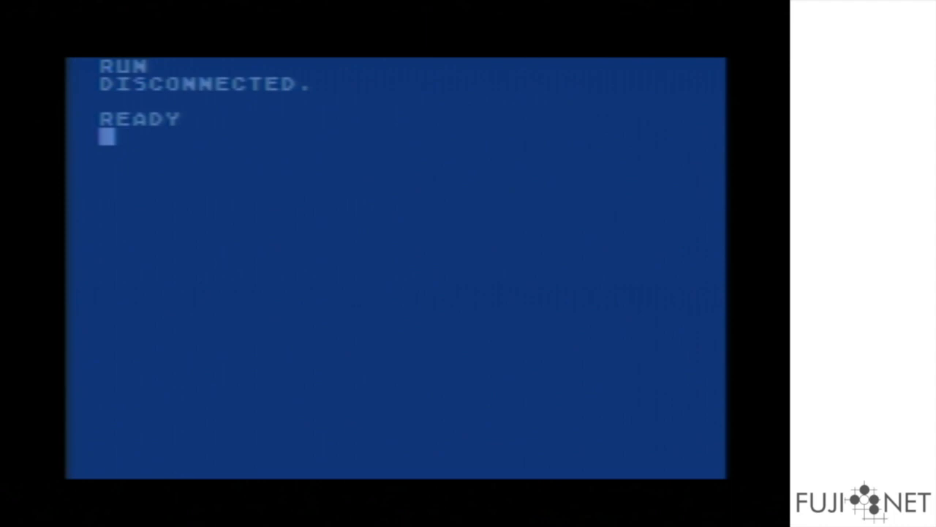
pyautogui.write('LIST')
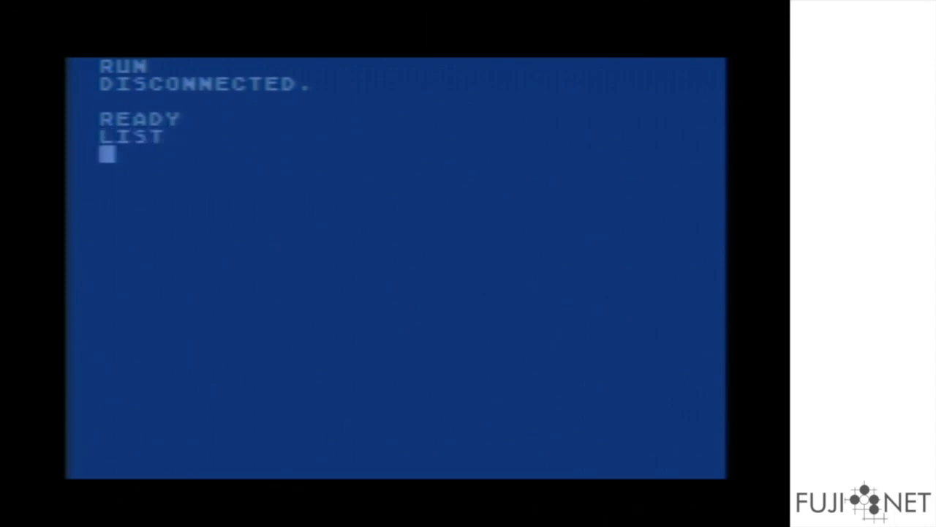
pyautogui.press('Return')
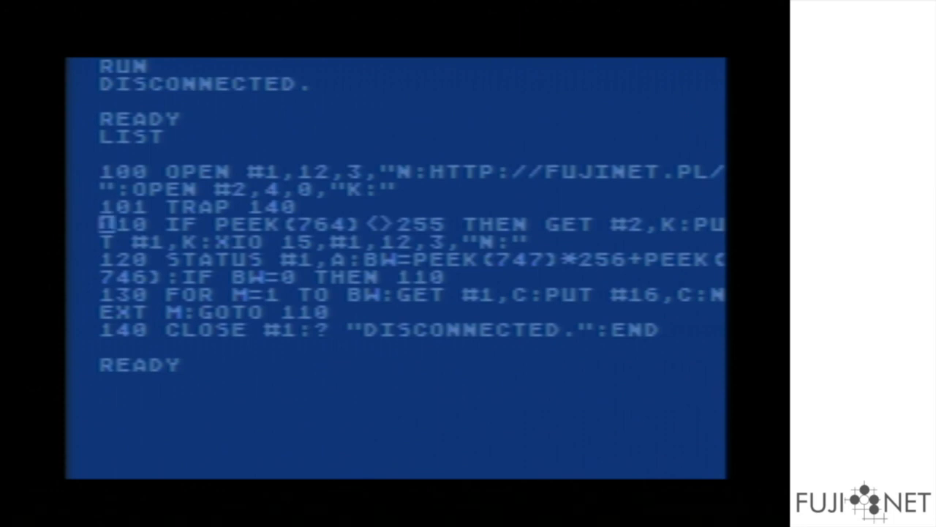
pyautogui.write('RUN')
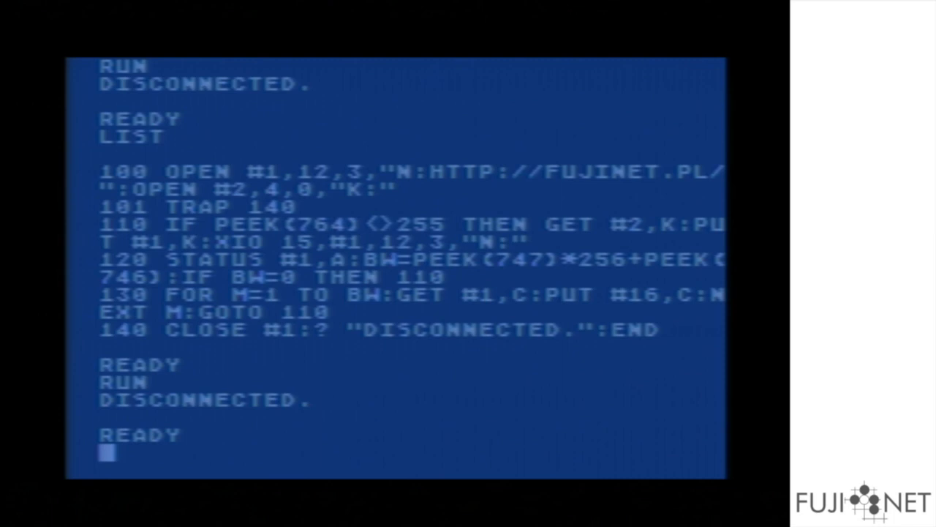
pyautogui.write('CLOSE #1')
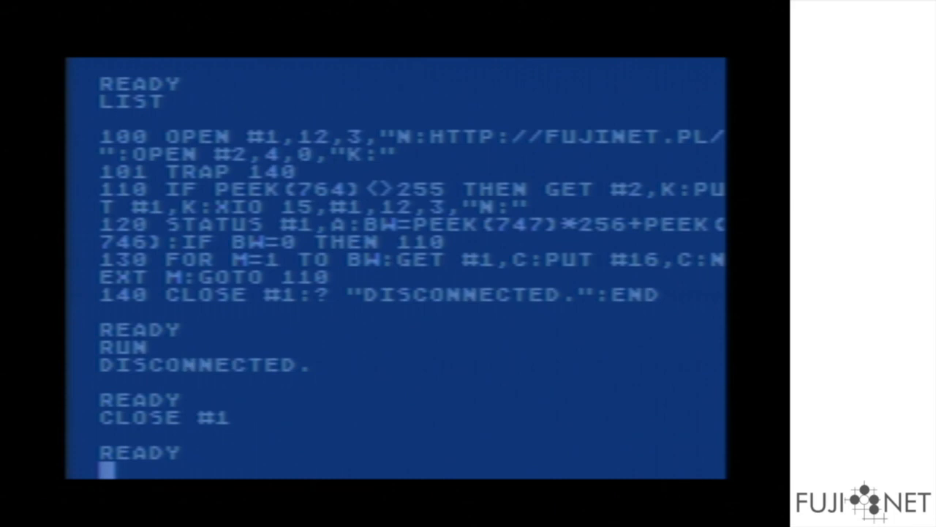
pyautogui.write('RUN"N:')
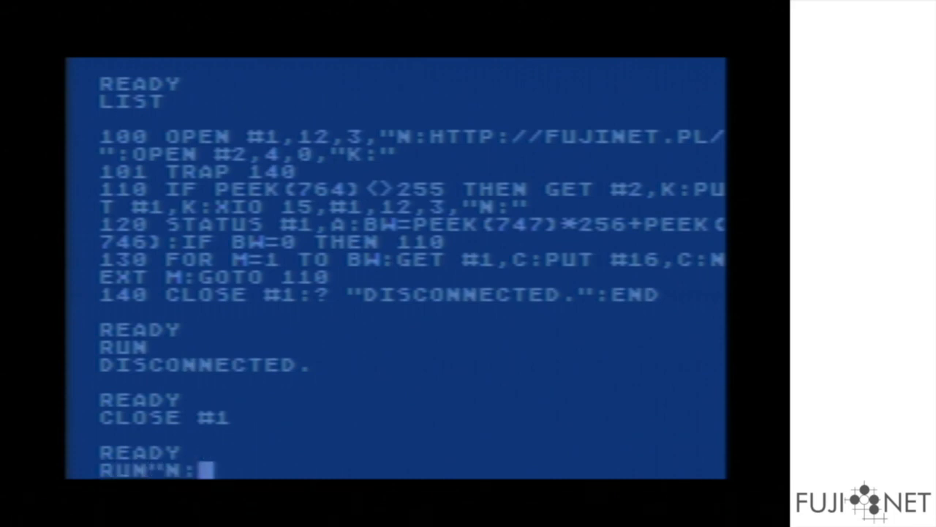
pyautogui.write('HTTP://')
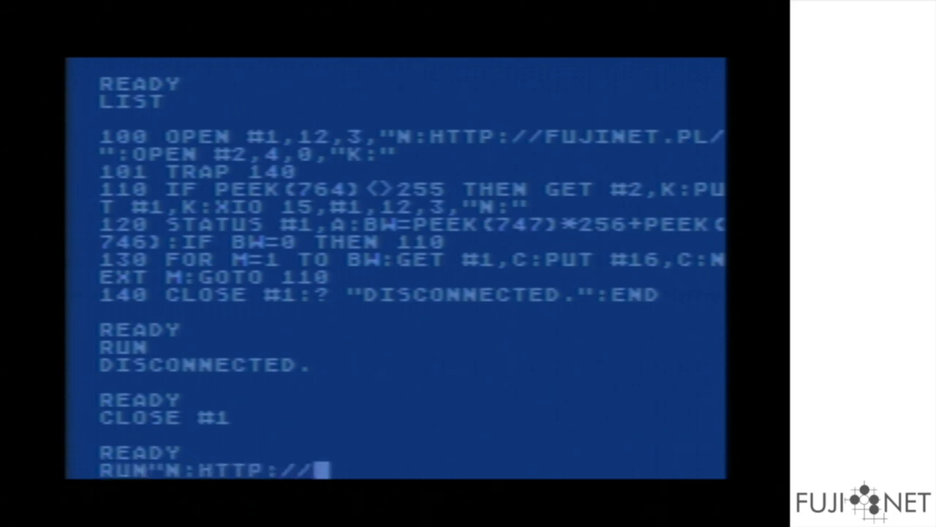
pyautogui.write('ATARI-A')
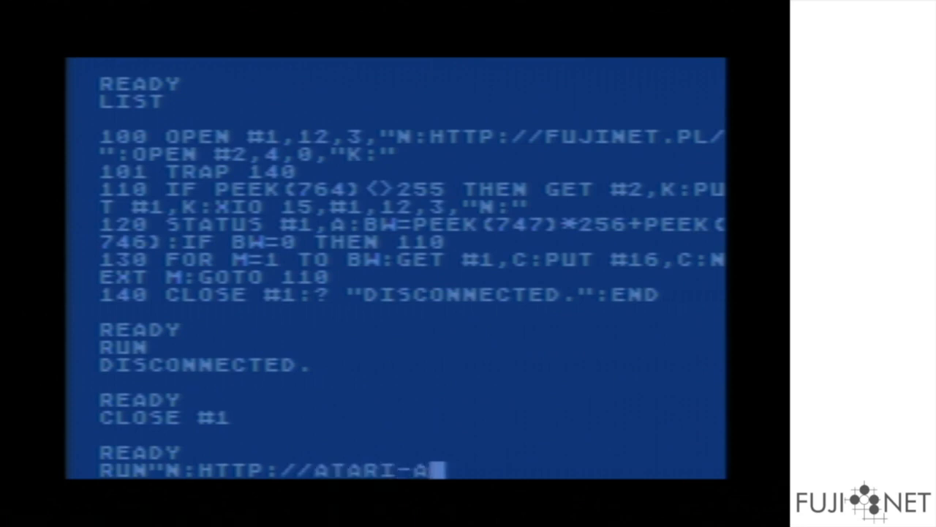
pyautogui.write('PPS.')
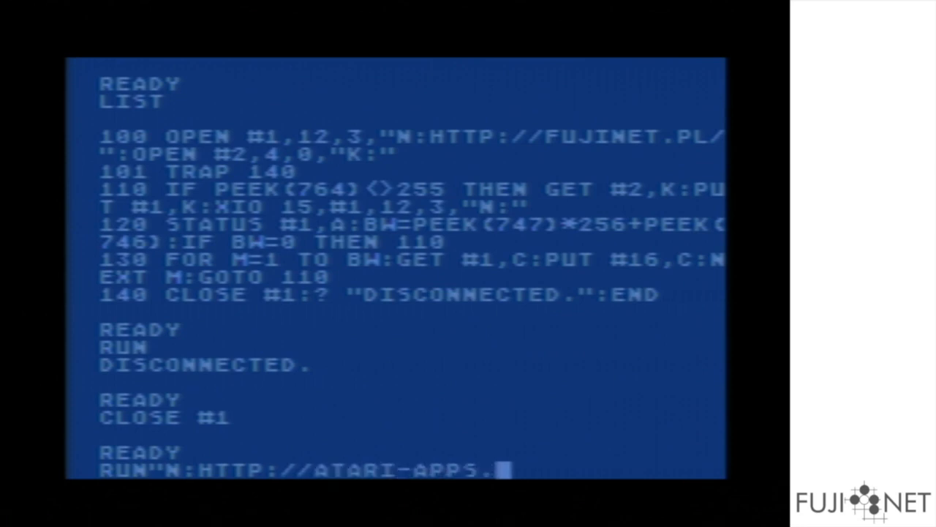
pyautogui.write('IRATA.')
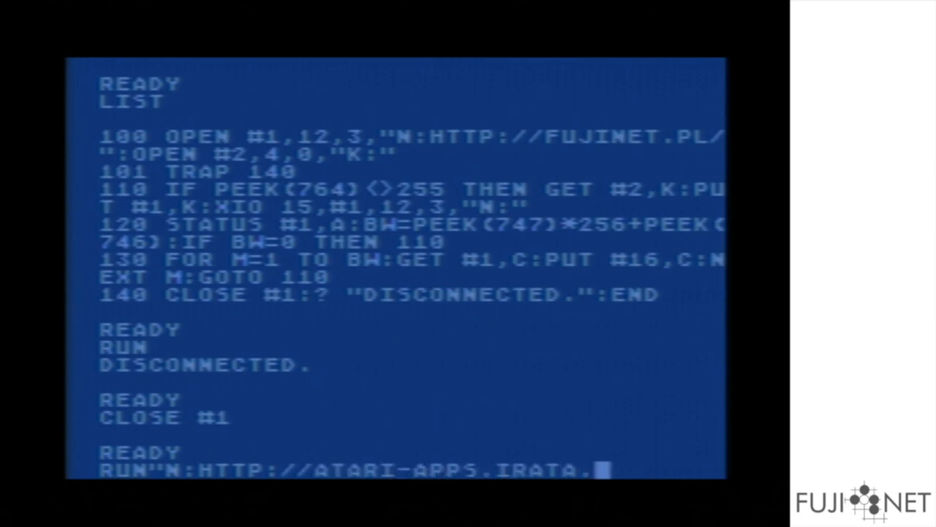
pyautogui.write('ONLINE/')
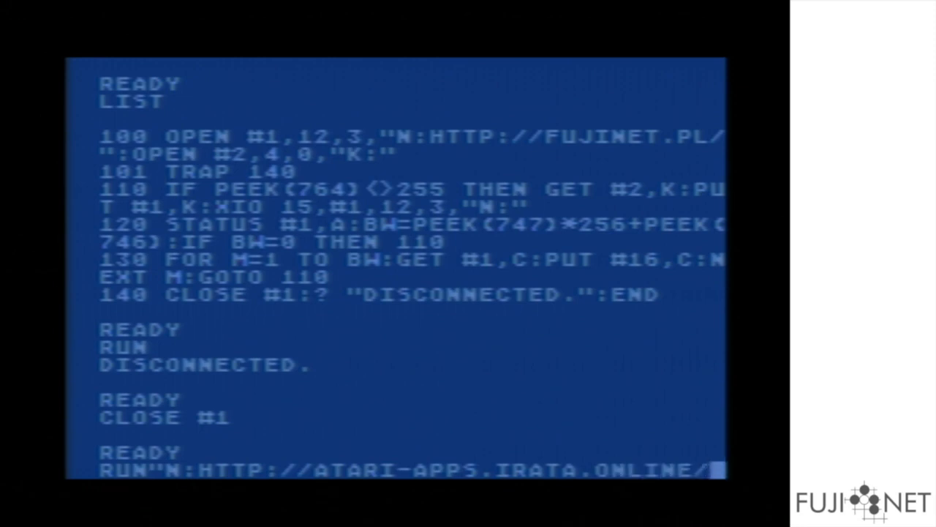
pyautogui.write('BLACKJA')
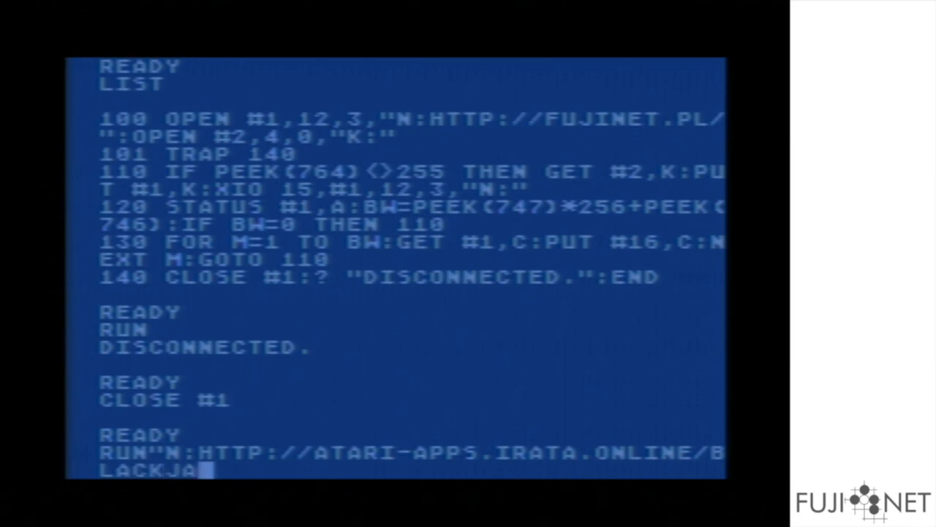
pyautogui.press('Return')
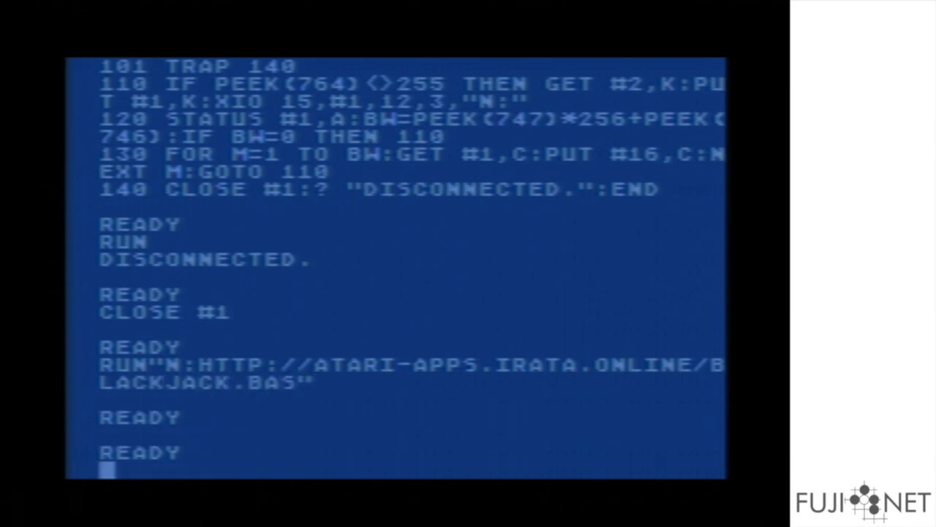
# - After CLOSE #1, reissue the RUN line so Blackjack starts with a $200 tally
pyautogui.write('CLOSE #1')
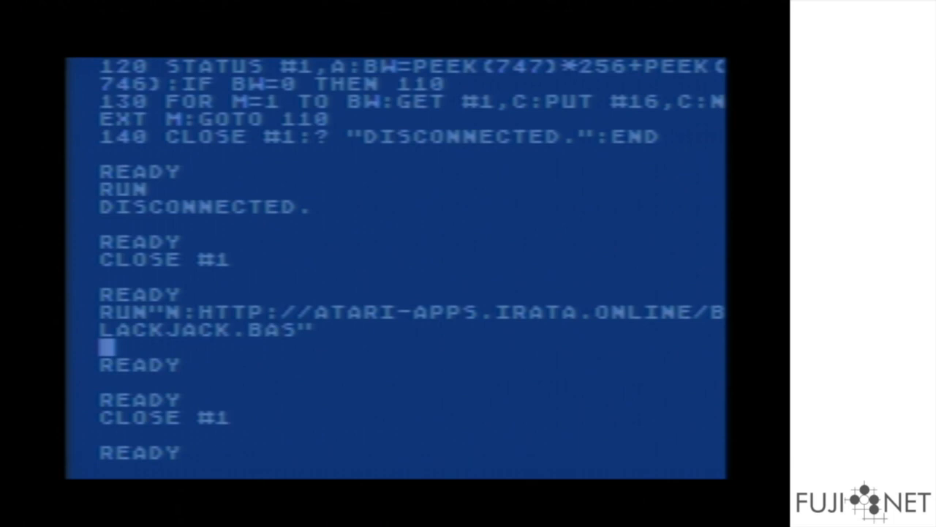
pyautogui.press('Return')
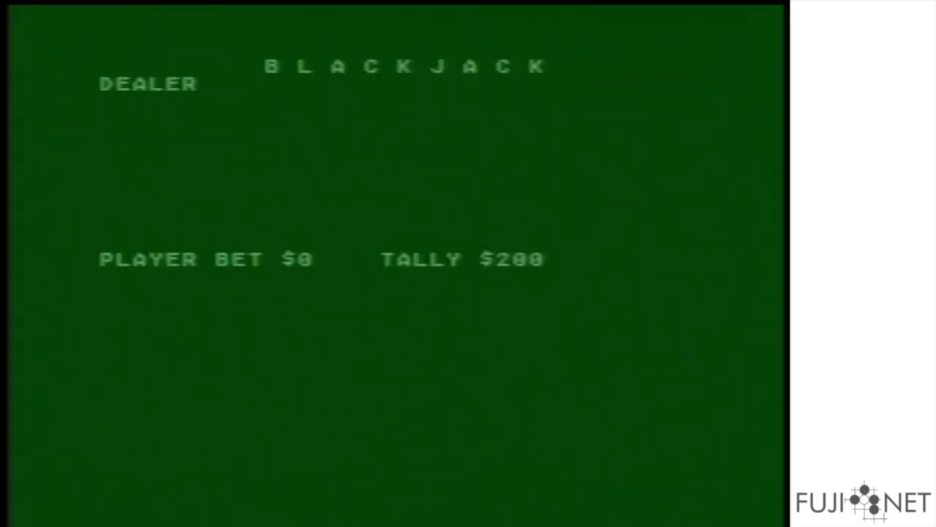